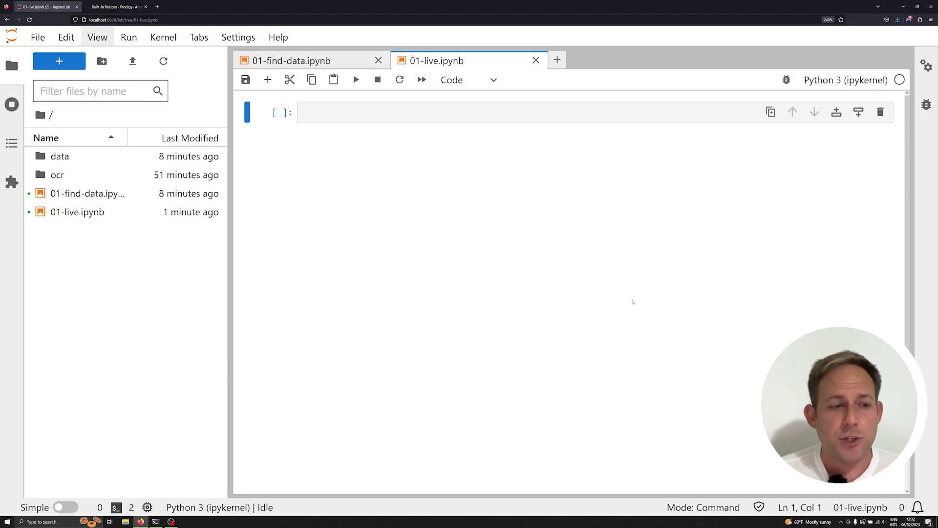
mouse_move(621, 253)
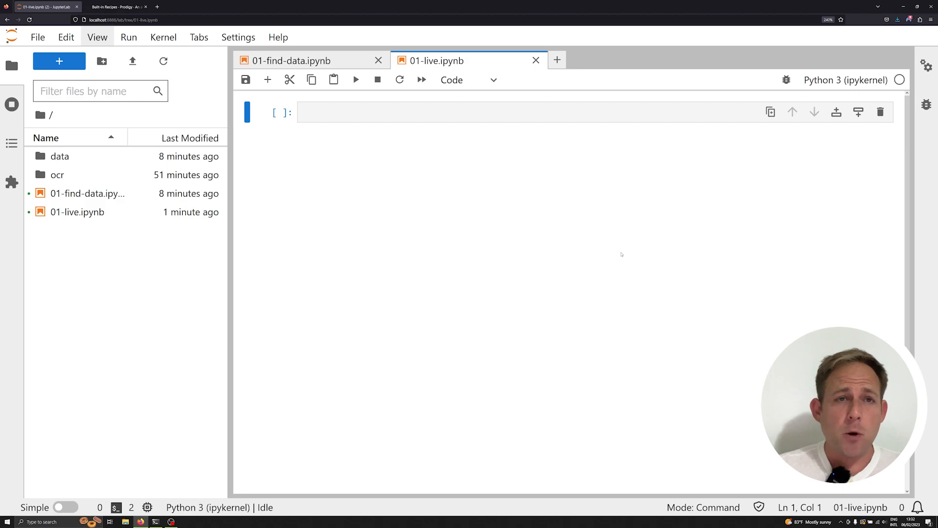
mouse_move(599, 239)
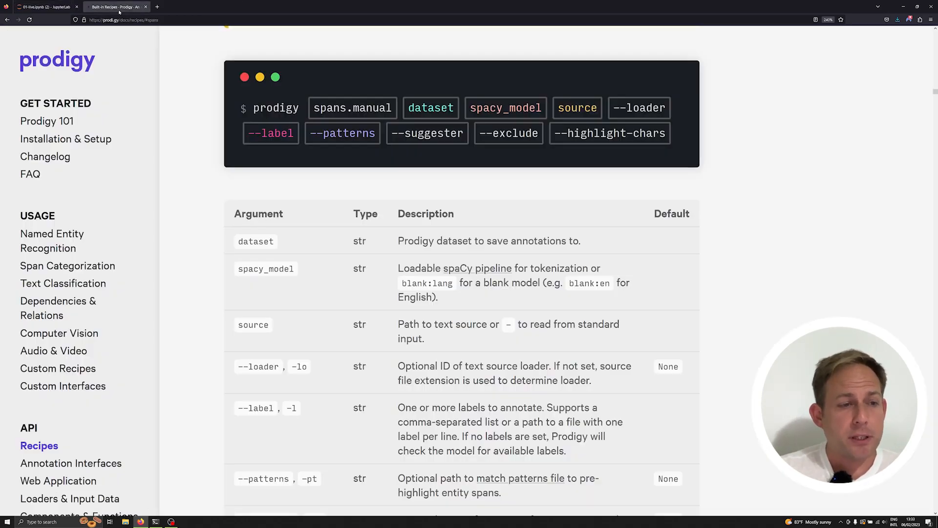
mouse_move(118, 7)
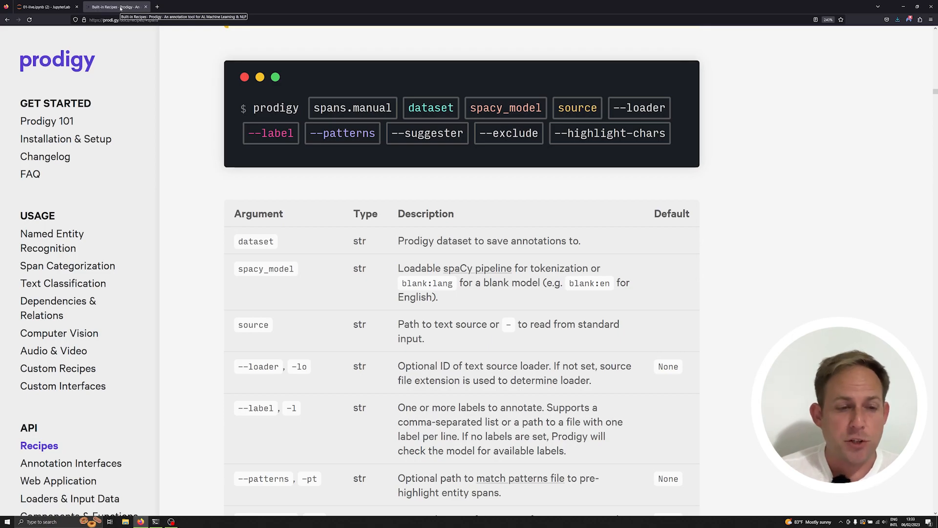
- Switch back to JupyterLab and show the ocr folder's text files 01.txt through 09.txt
click(45, 6)
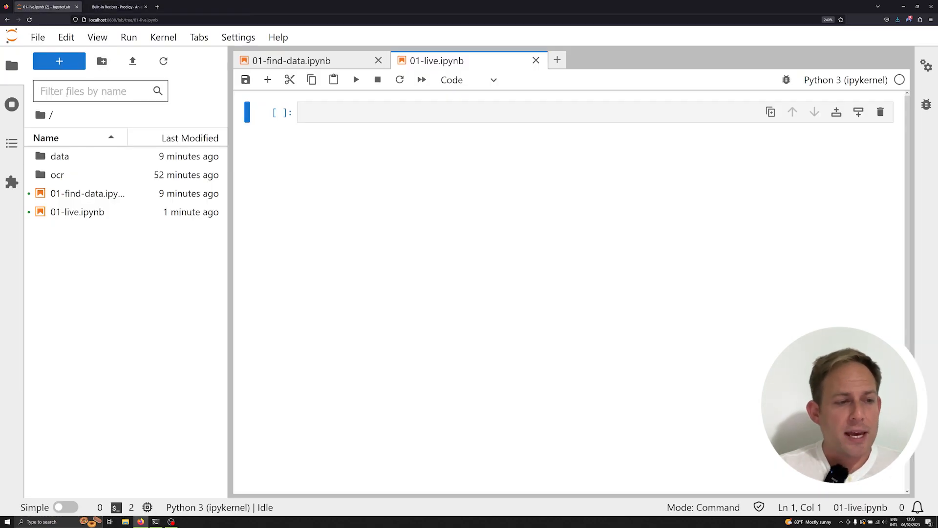
double_click(57, 175)
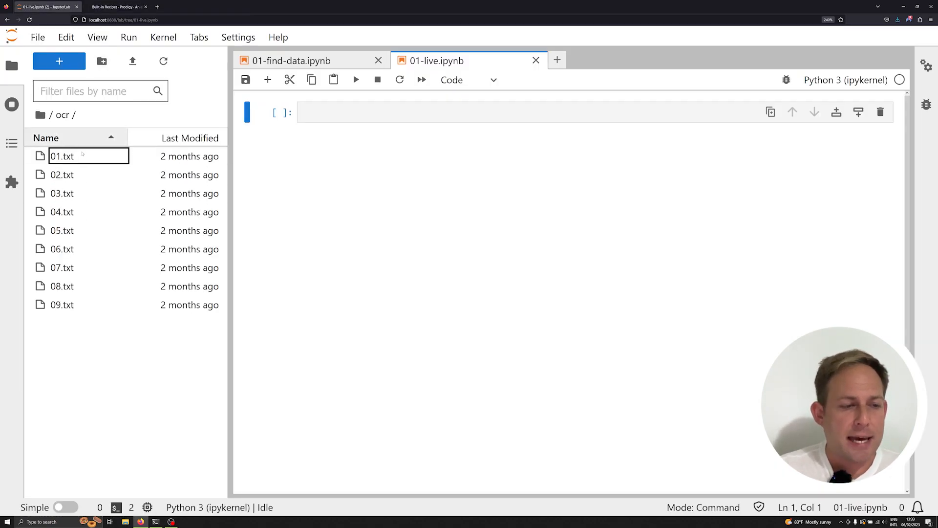
mouse_move(62, 156)
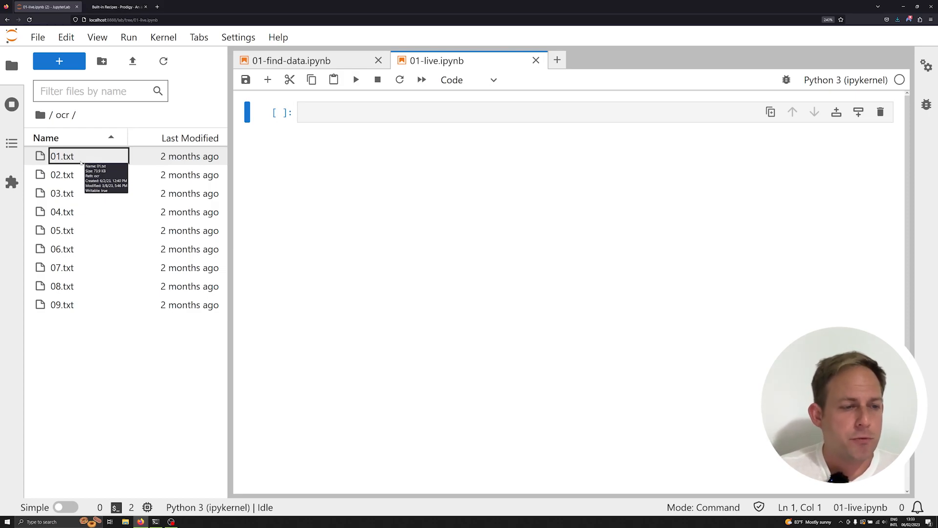
- Open 01.txt, hide the sidebar, and scroll through its news-bulletin paragraphs
double_click(62, 156)
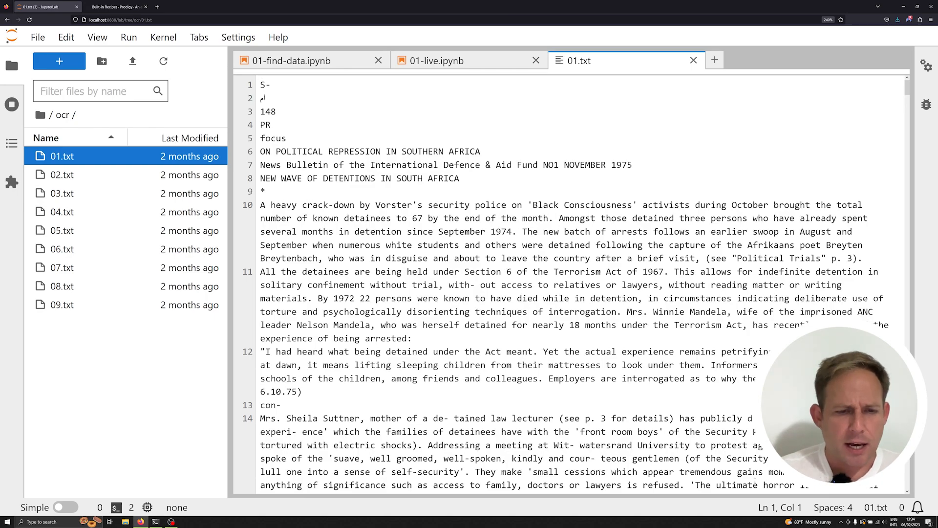
scroll(down, 3)
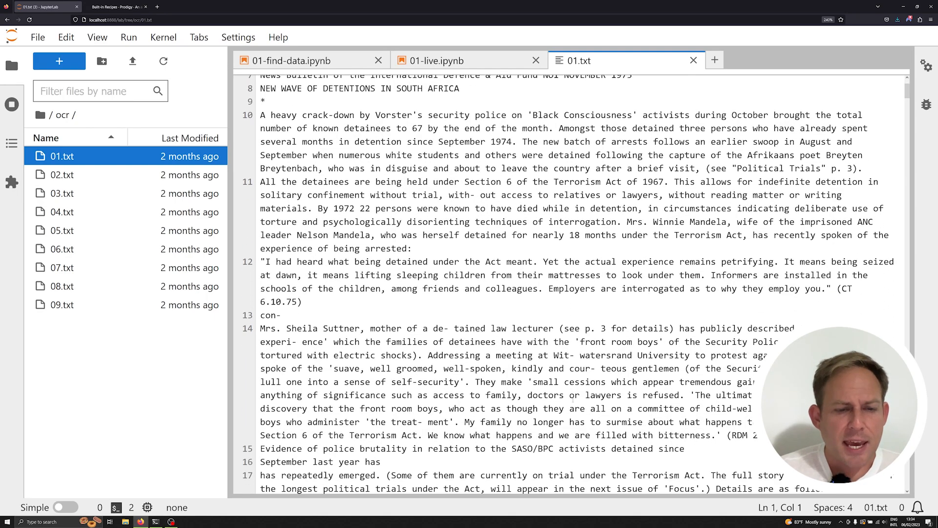
scroll(down, 3)
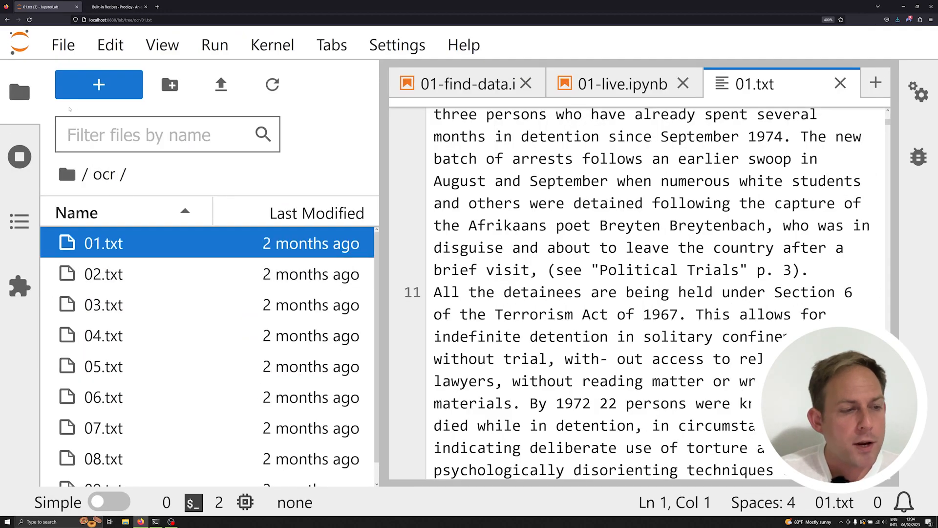
click(19, 92)
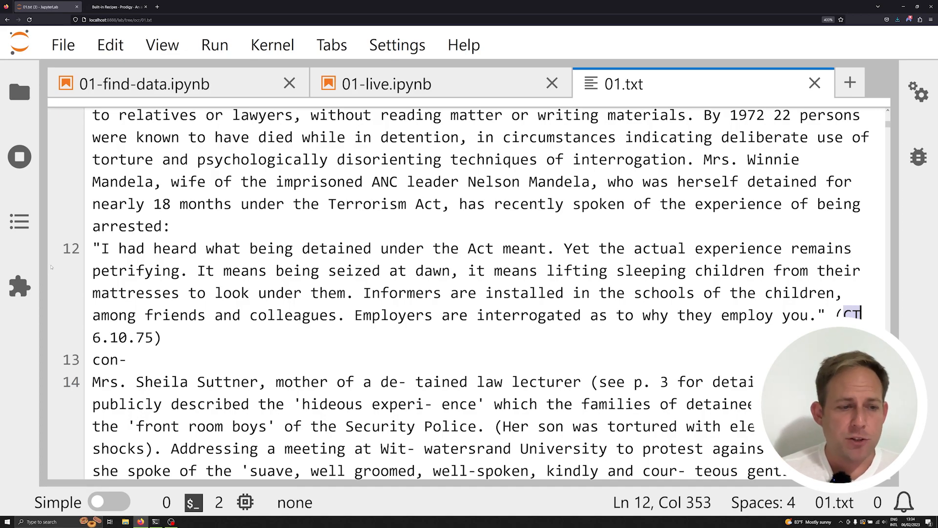
scroll(down, 3)
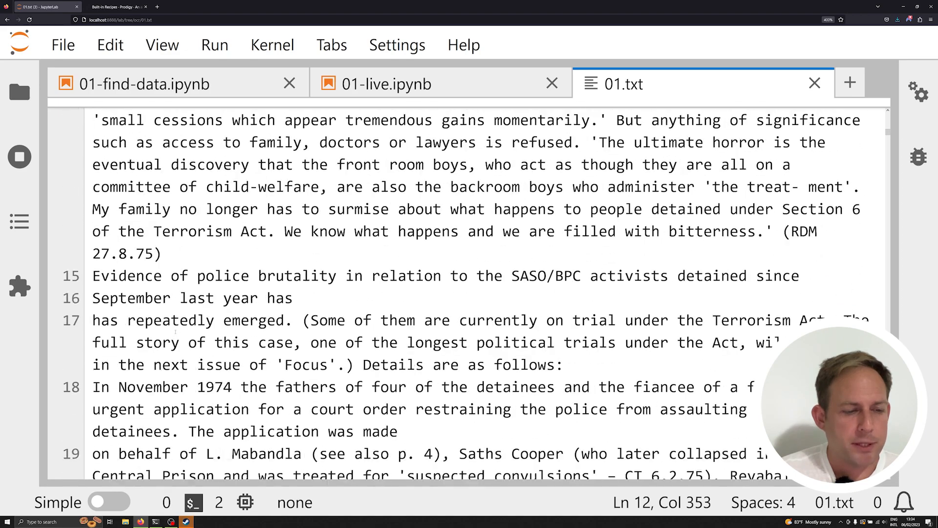
scroll(down, 3)
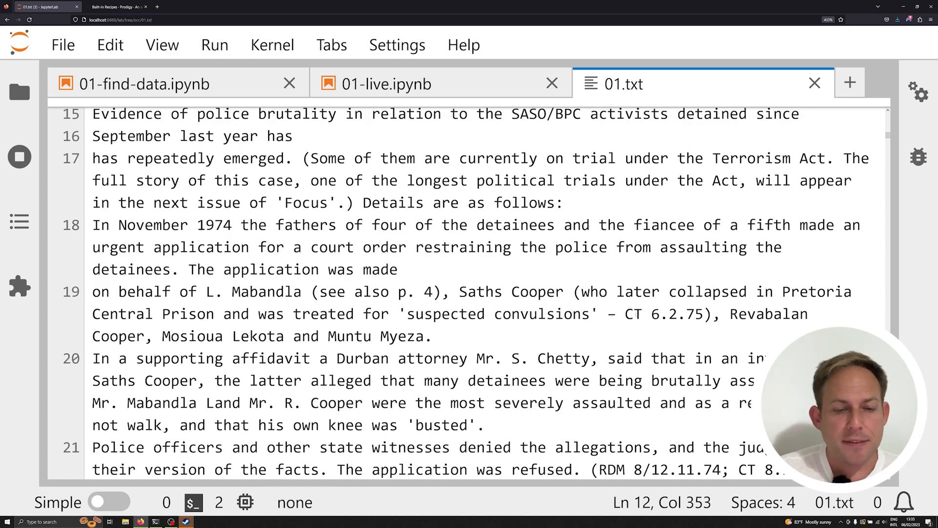
double_click(663, 314)
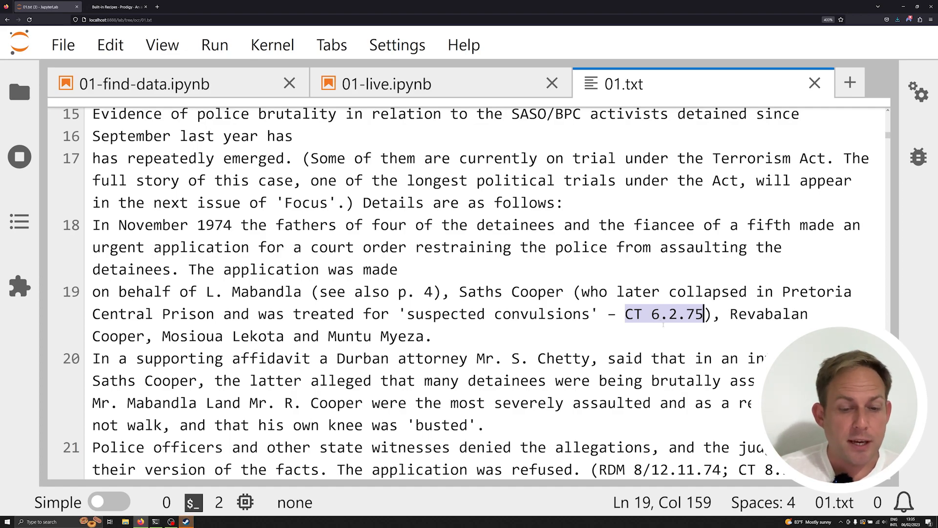
scroll(down, 3)
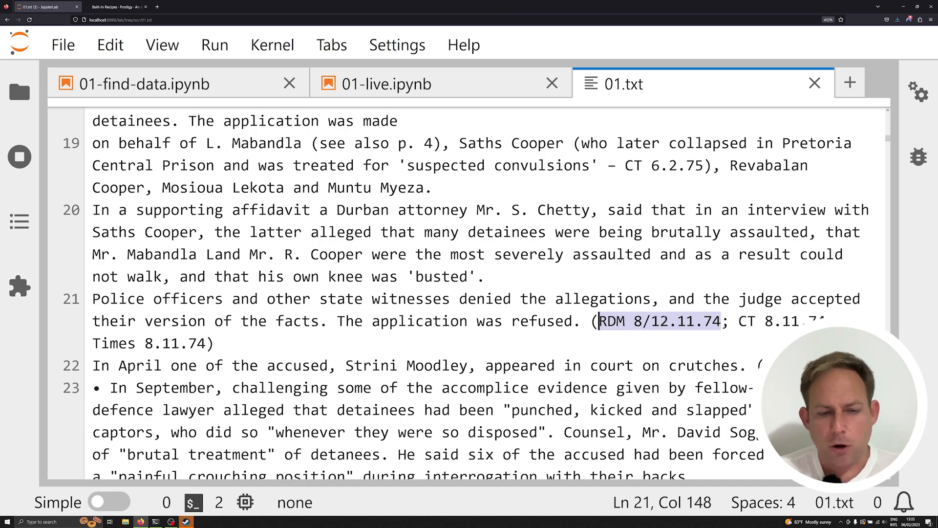
click(742, 320)
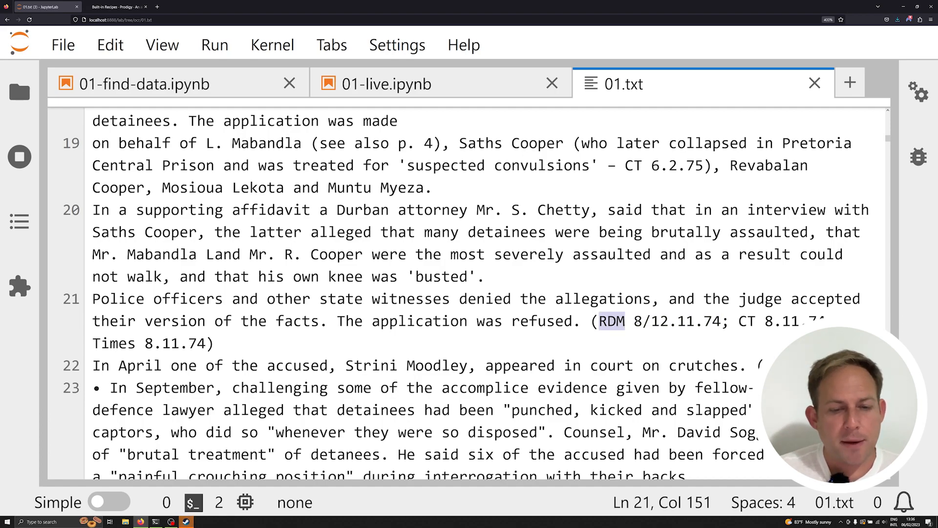
double_click(675, 322)
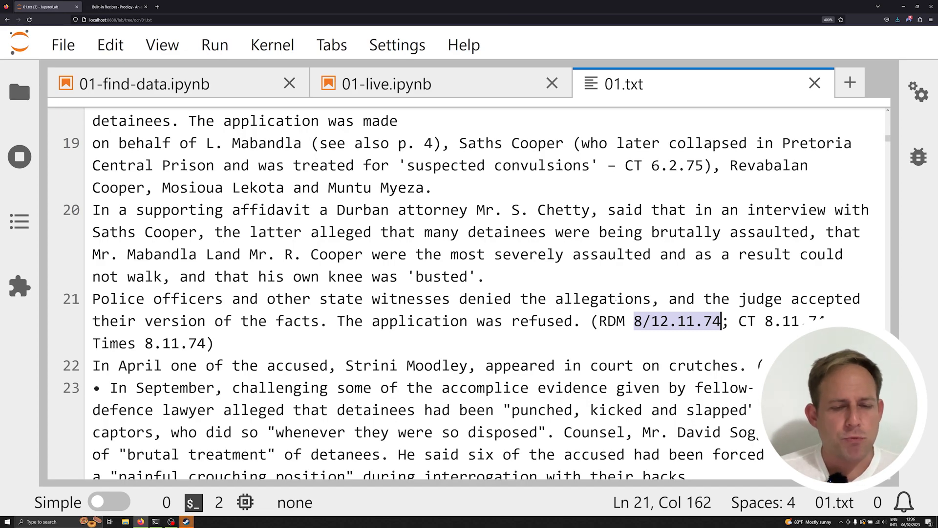
click(520, 288)
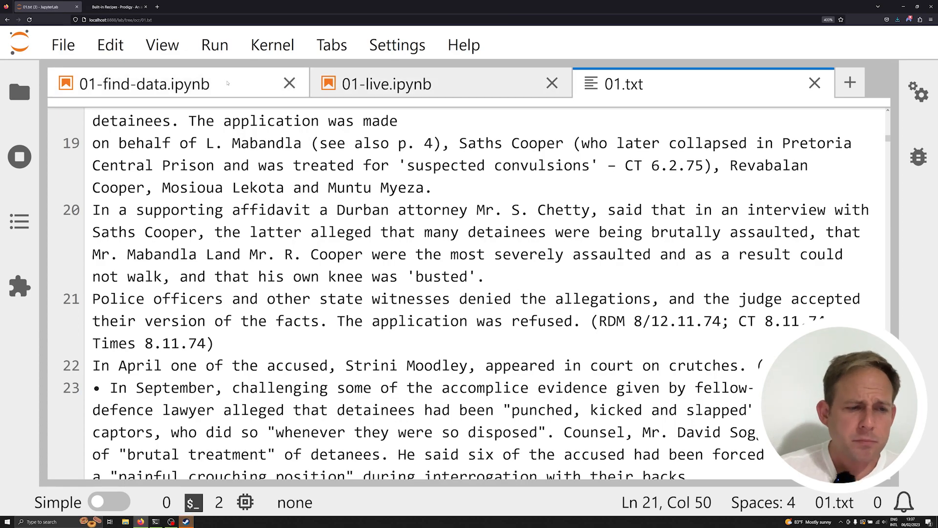
- Glance at 01-find-data, then return to the empty 01-live notebook with the project root listed
click(144, 83)
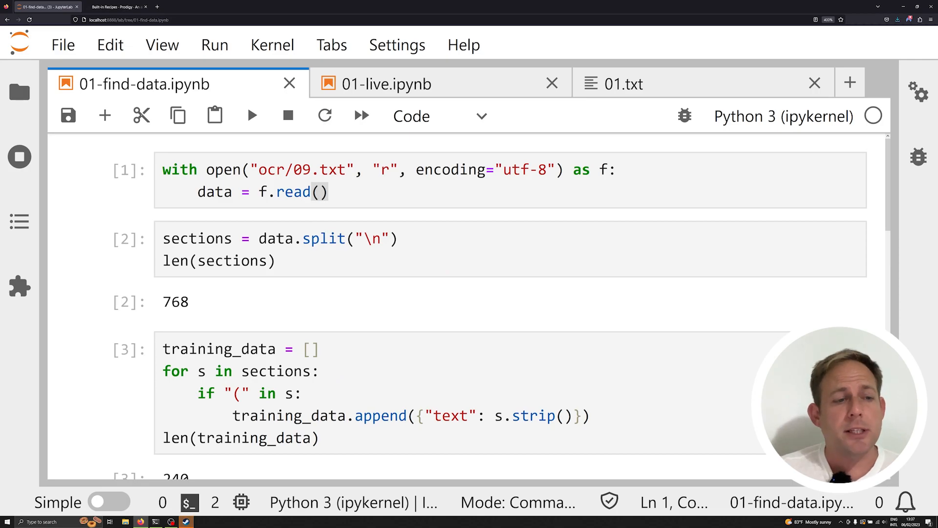
mouse_move(215, 115)
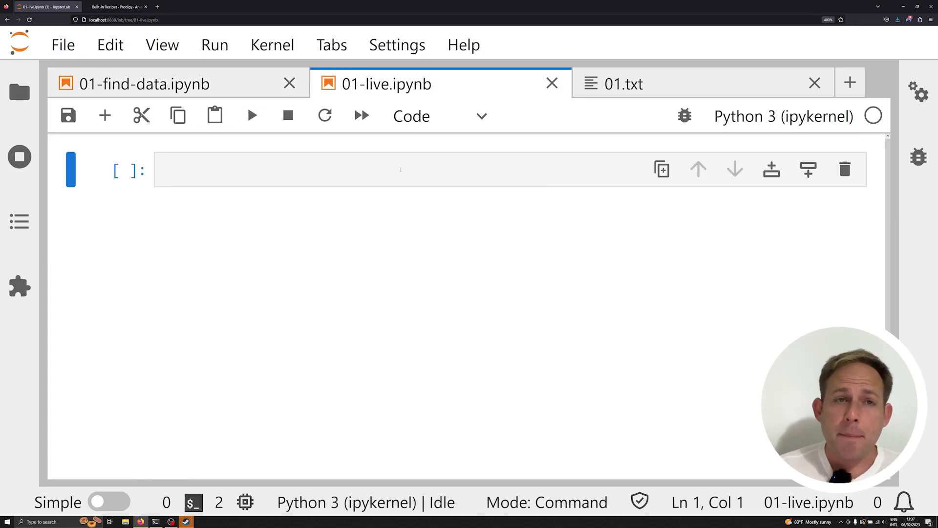
click(144, 84)
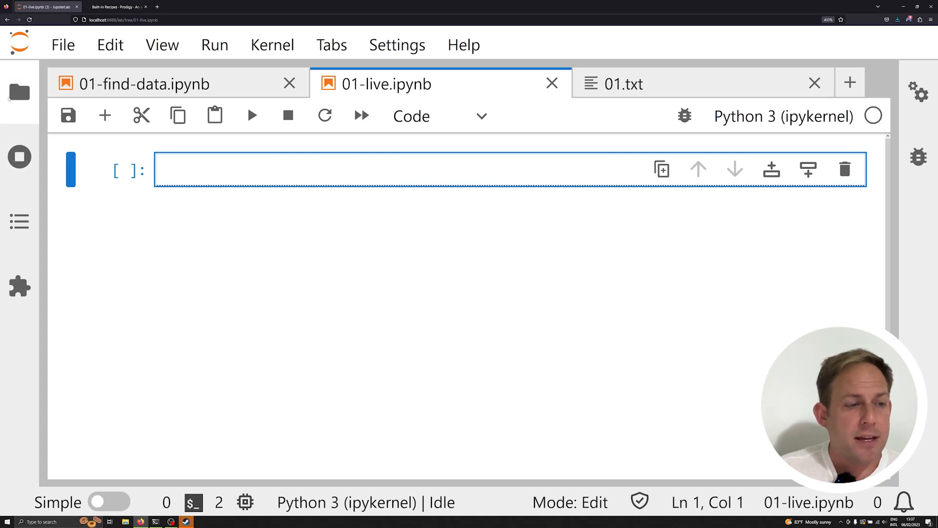
click(19, 92)
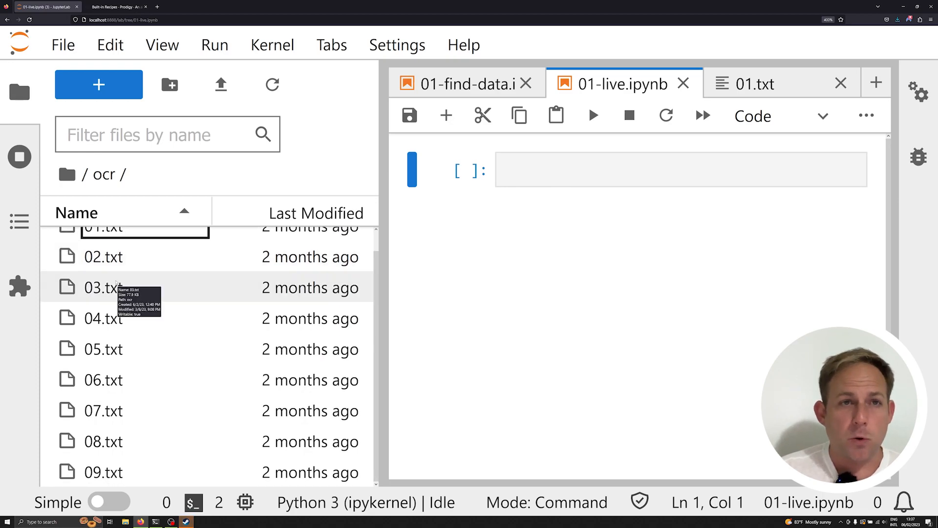
mouse_move(103, 287)
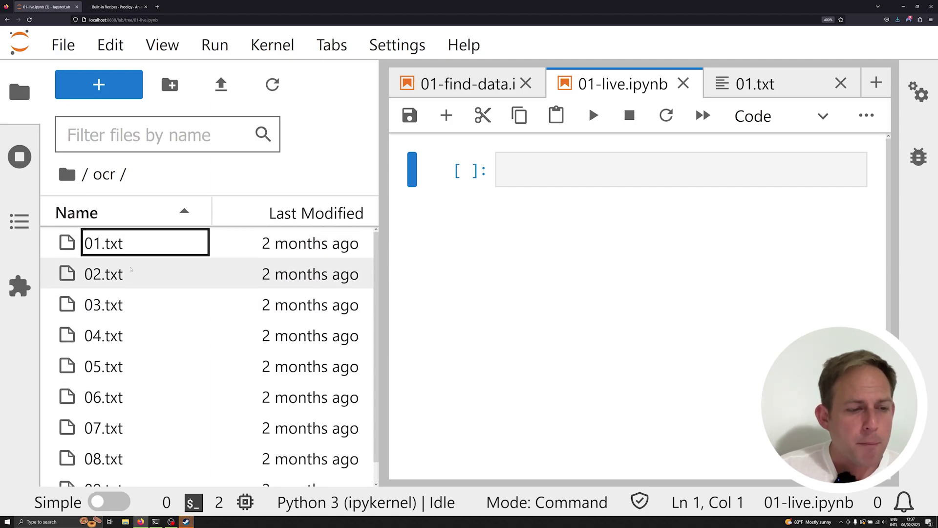
scroll(down, 3)
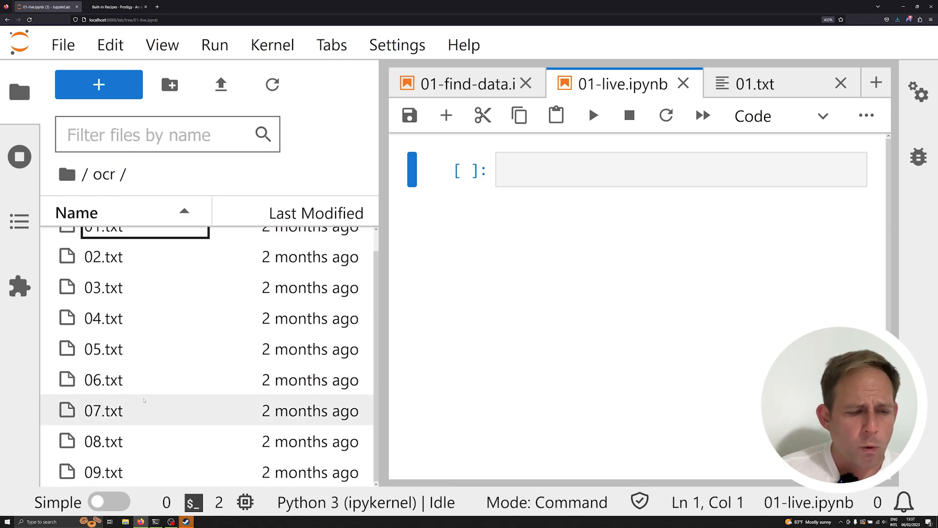
mouse_move(103, 472)
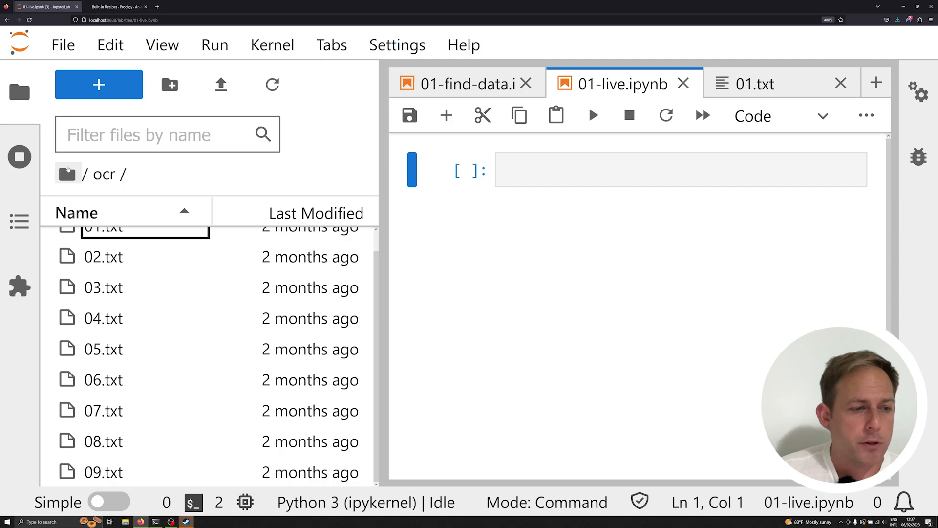
click(67, 174)
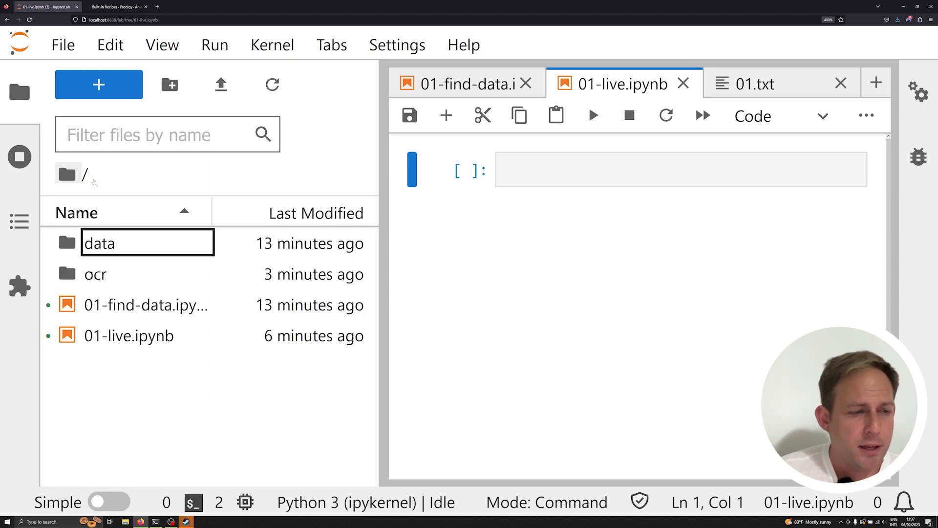
click(680, 169)
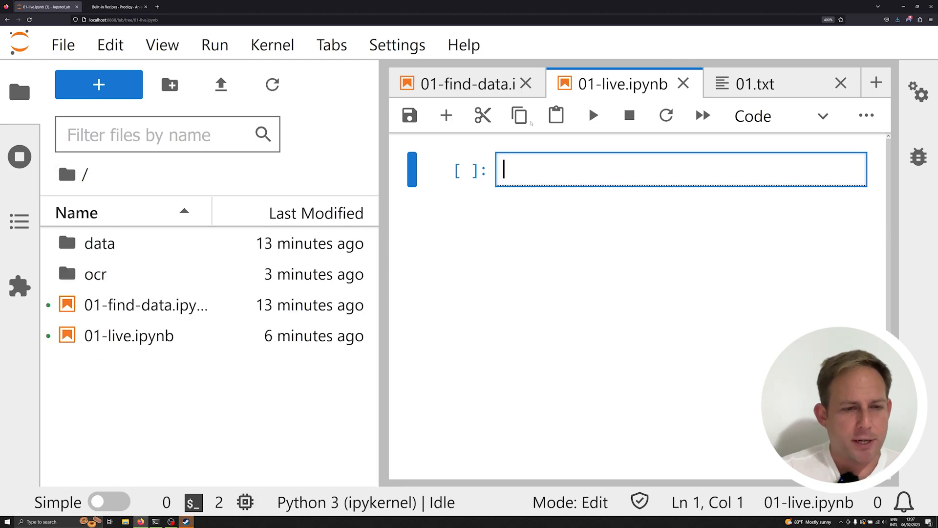
- Read ocr/09.txt with utf-8 encoding into a data variable and run the cell
click(19, 92)
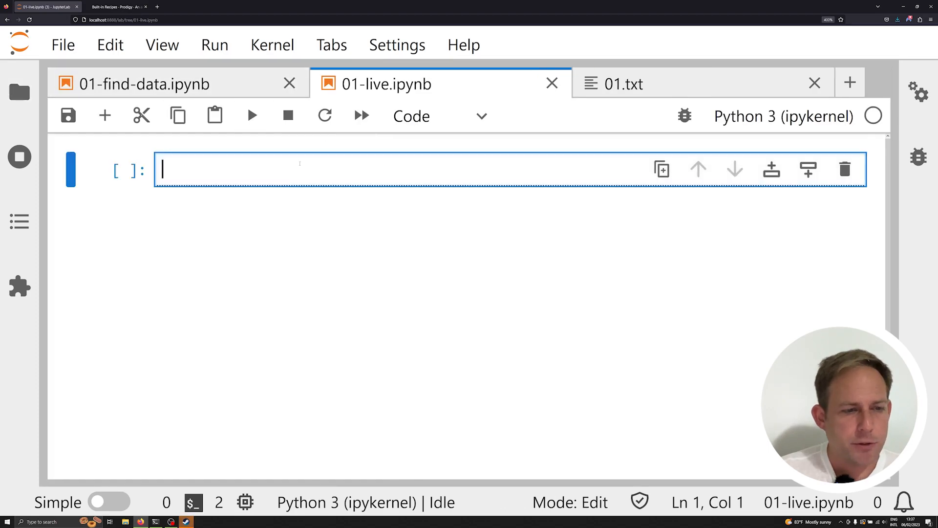
text(with open()
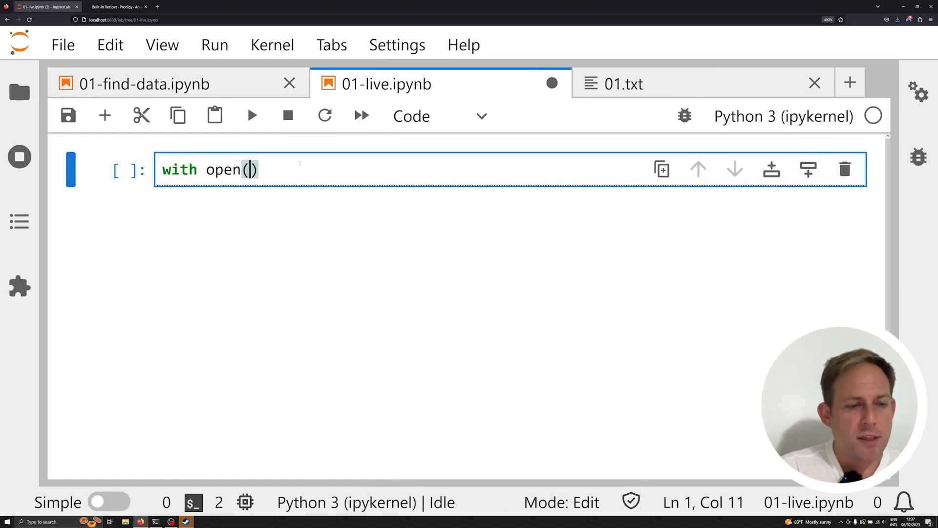
text("data")
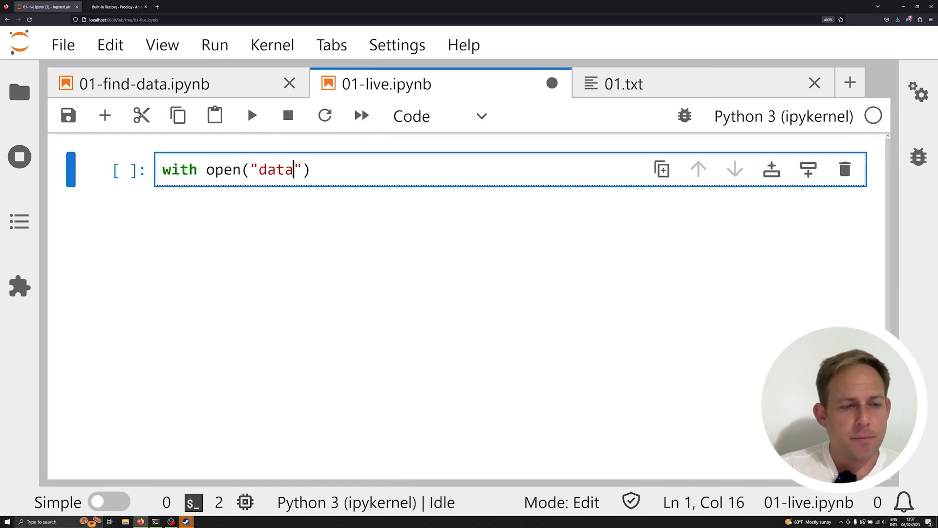
text(ocr/0)
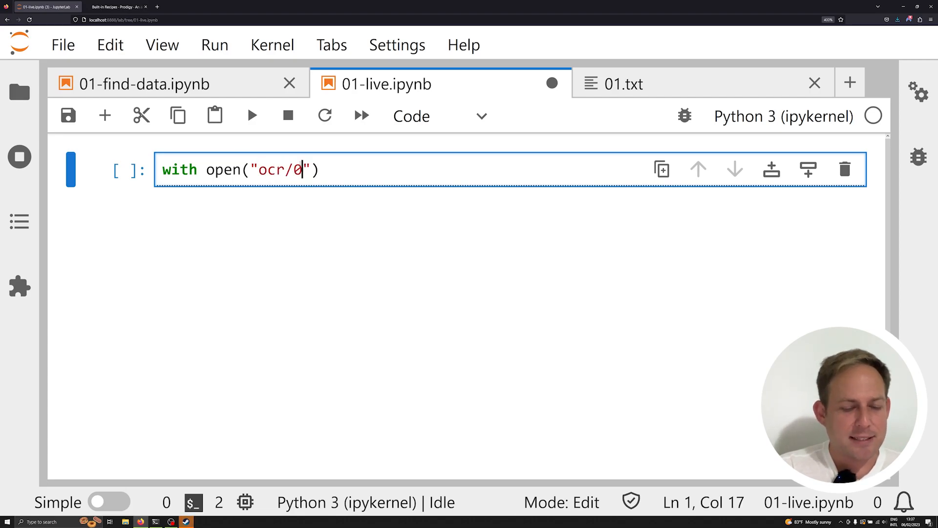
text(9)
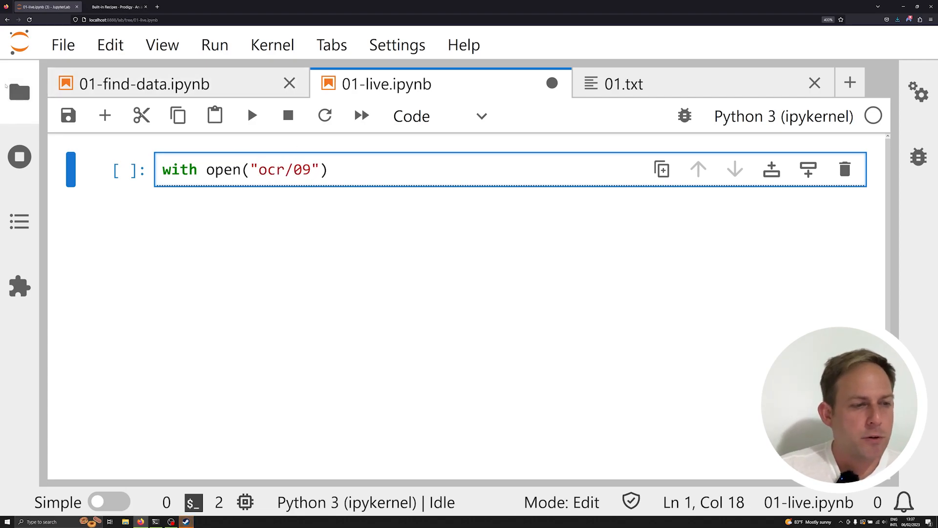
click(19, 92)
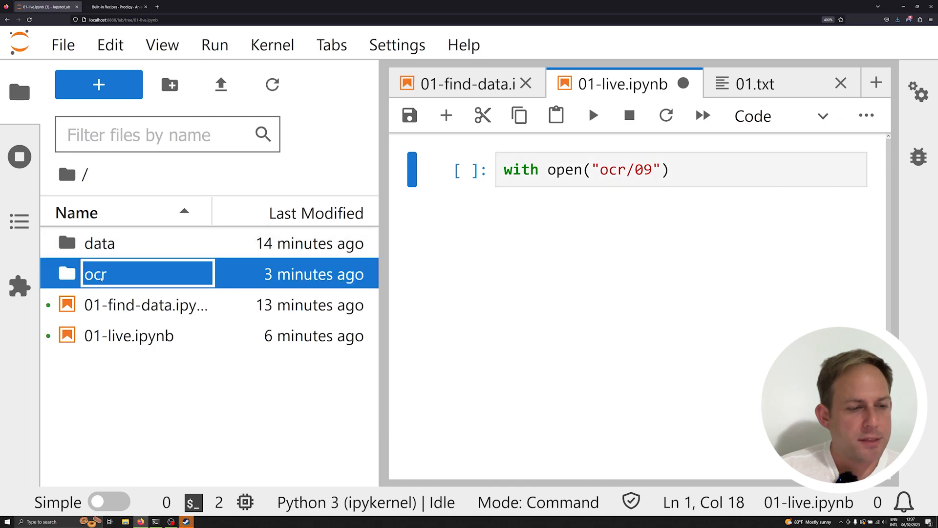
double_click(95, 273)
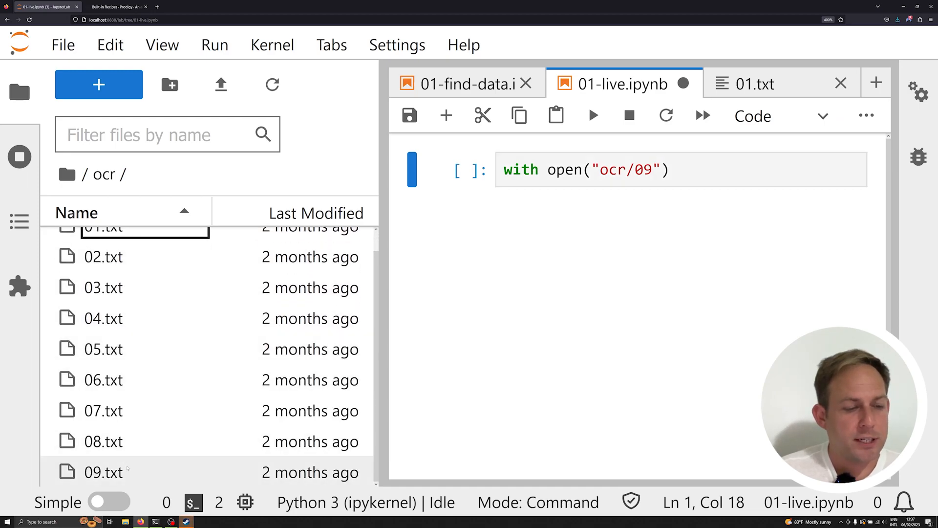
click(19, 93)
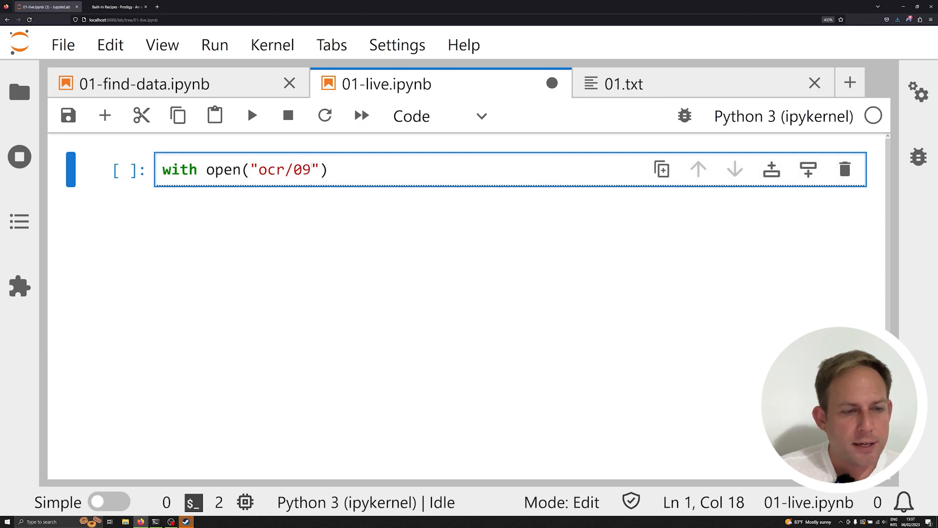
text(.txt)
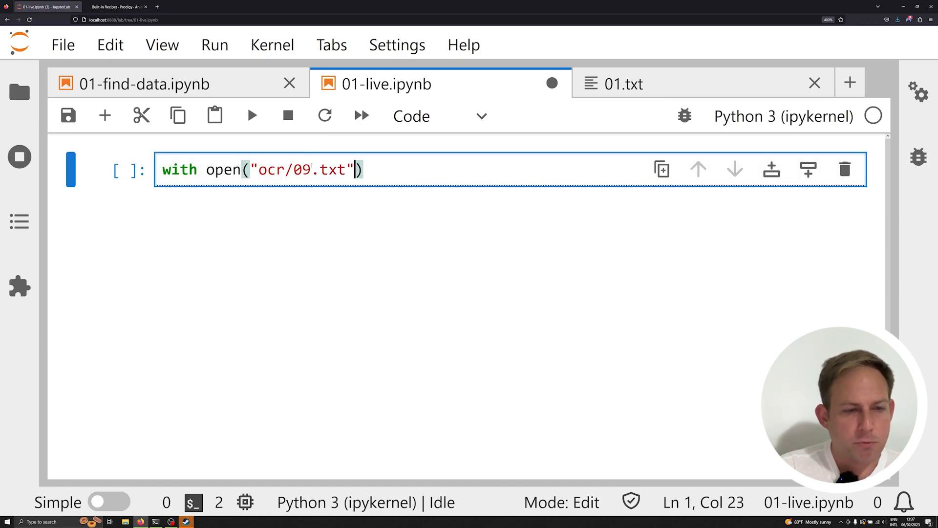
text(, "r")
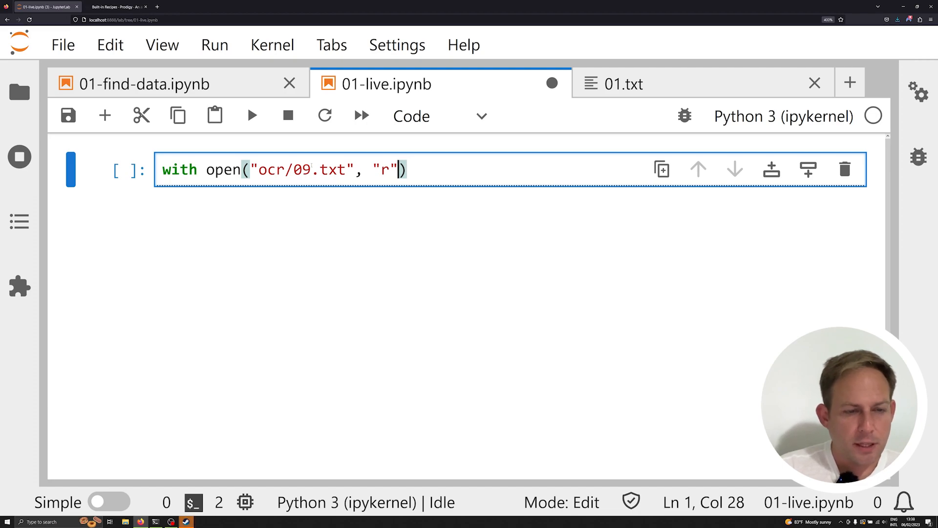
text(, encoding=)
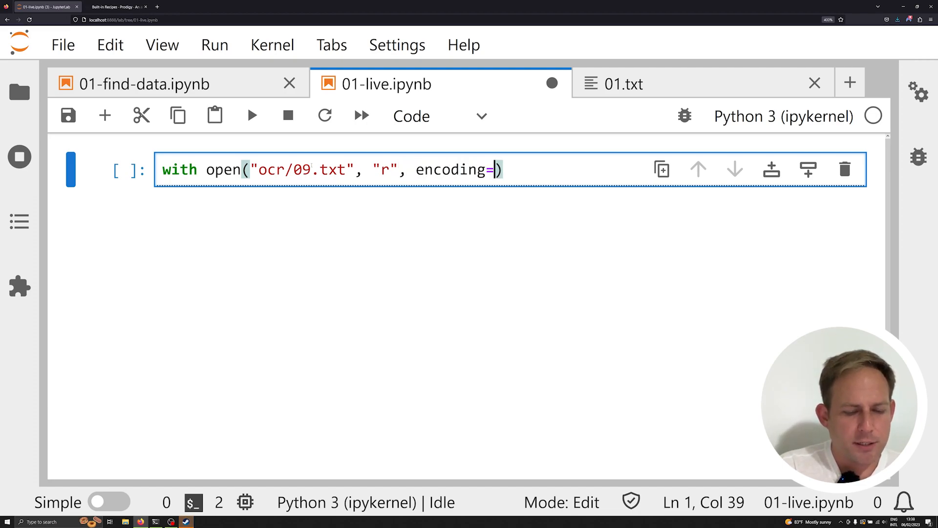
text("utf-8")
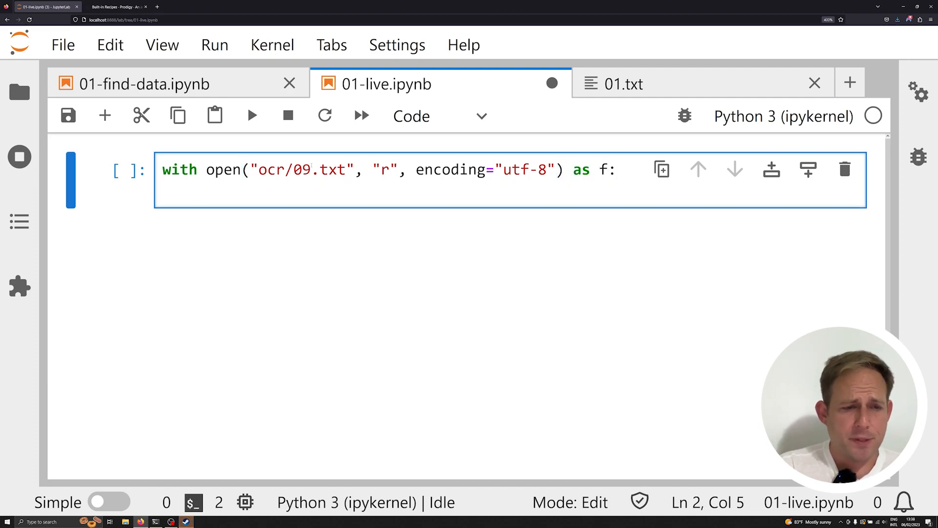
text(data = f)
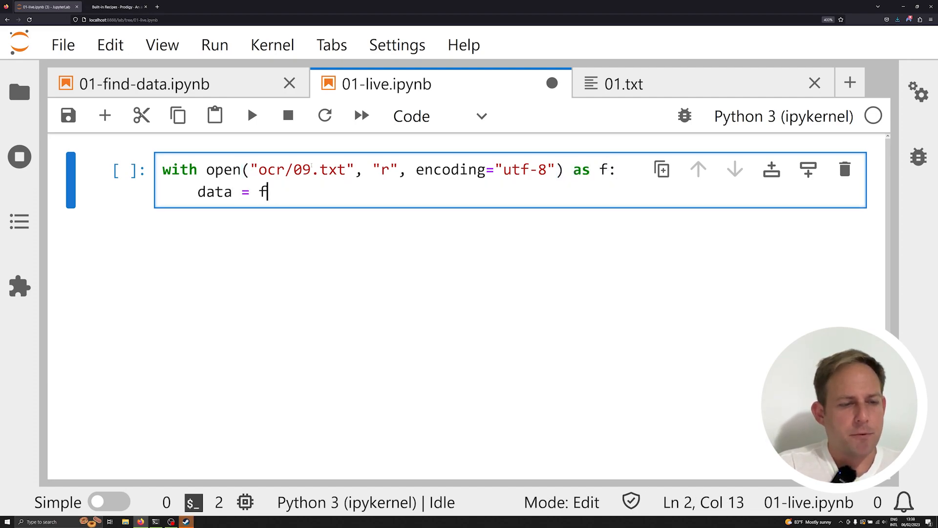
key(shift+enter)
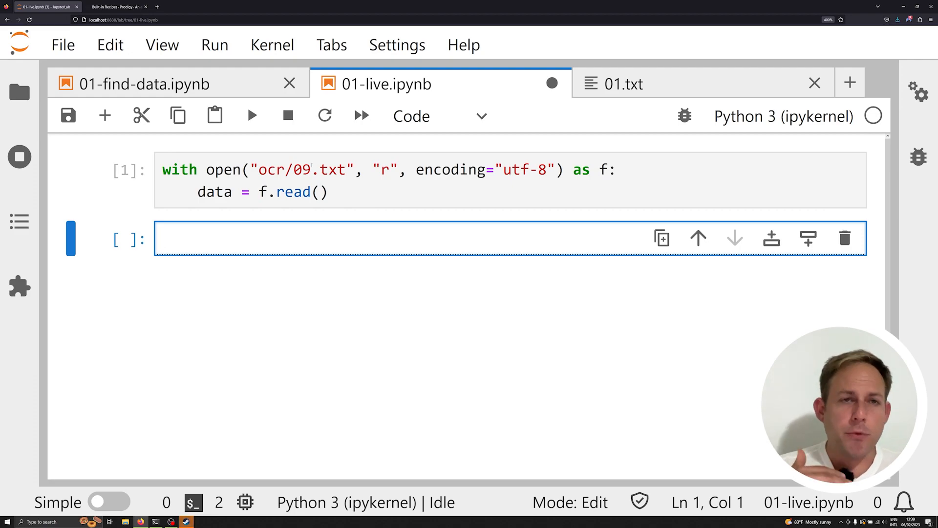
- Split data on "\n" into sections and preview the first two sections
text(sections =)
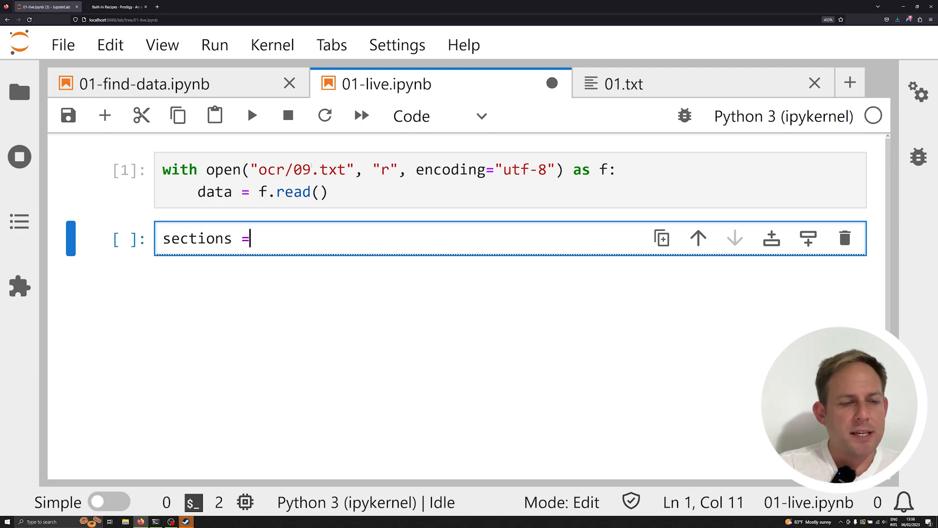
text(data.split()
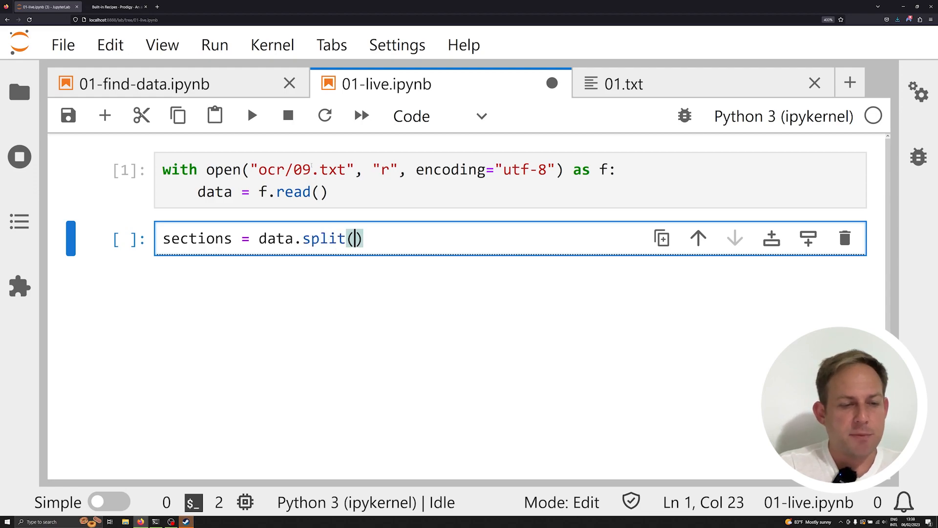
text("\n")
text(sec)
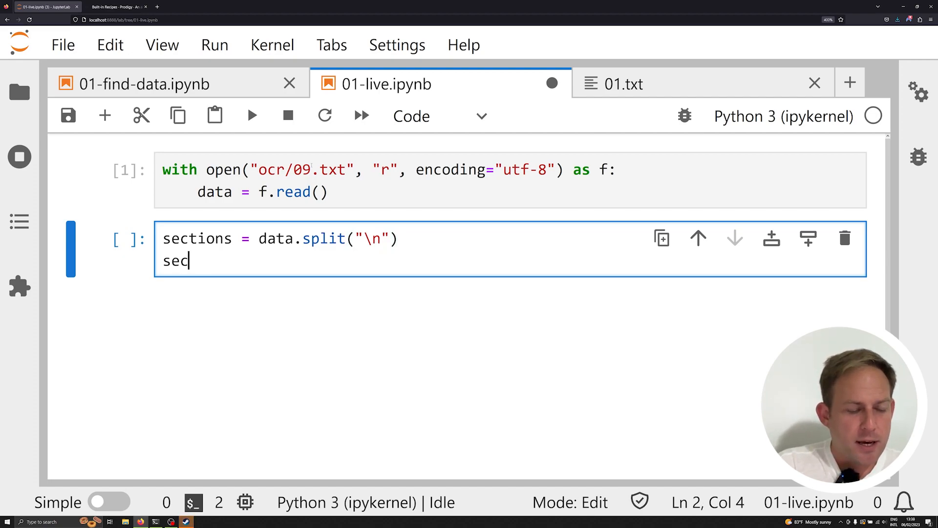
text(tions[:110])
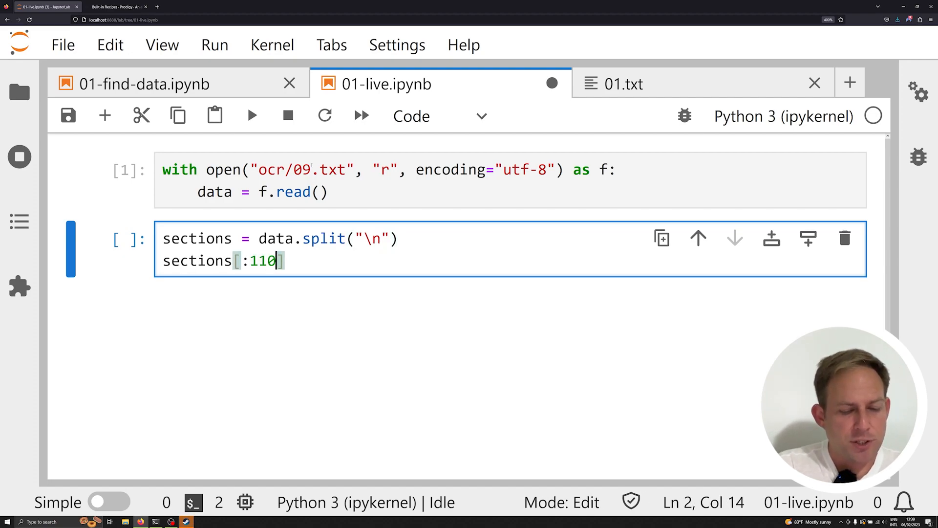
key(shift+enter)
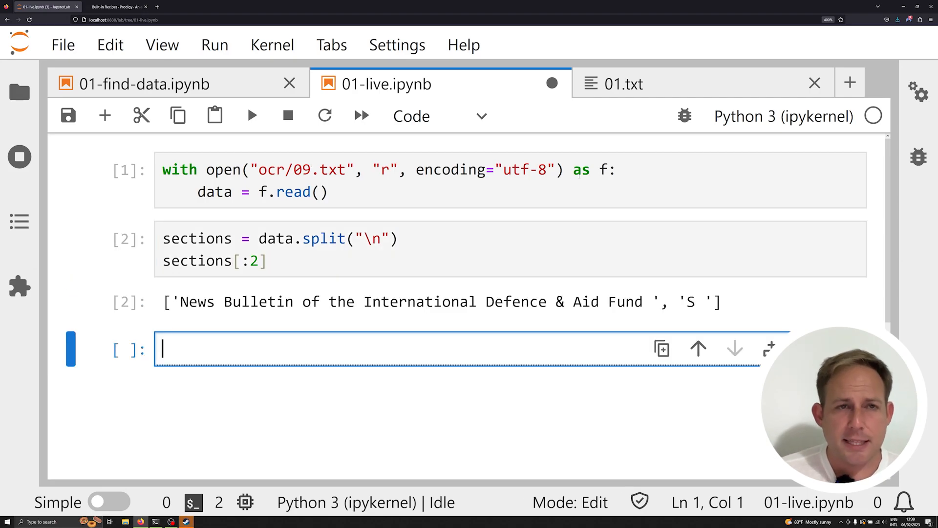
key(Escape)
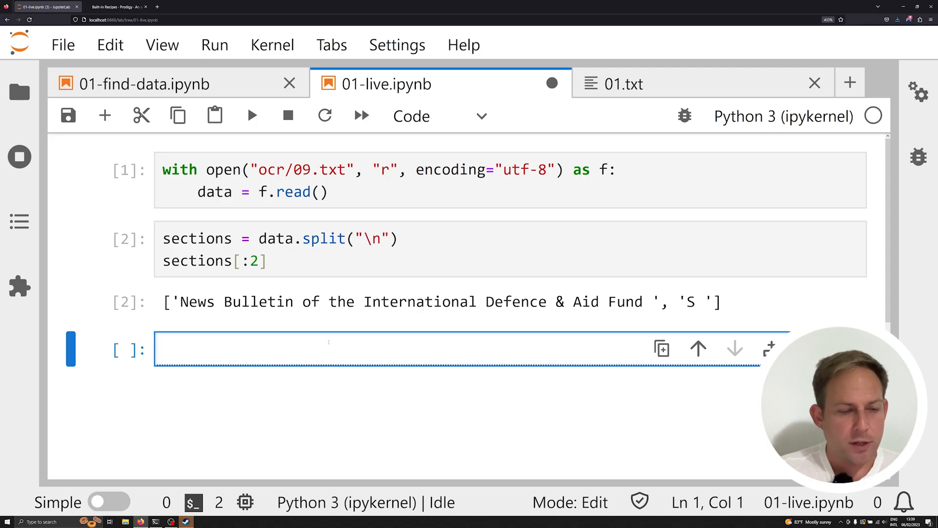
- Append {'text': s.strip()} to training_data for each section containing '(', reporting 240 entries
text(training)
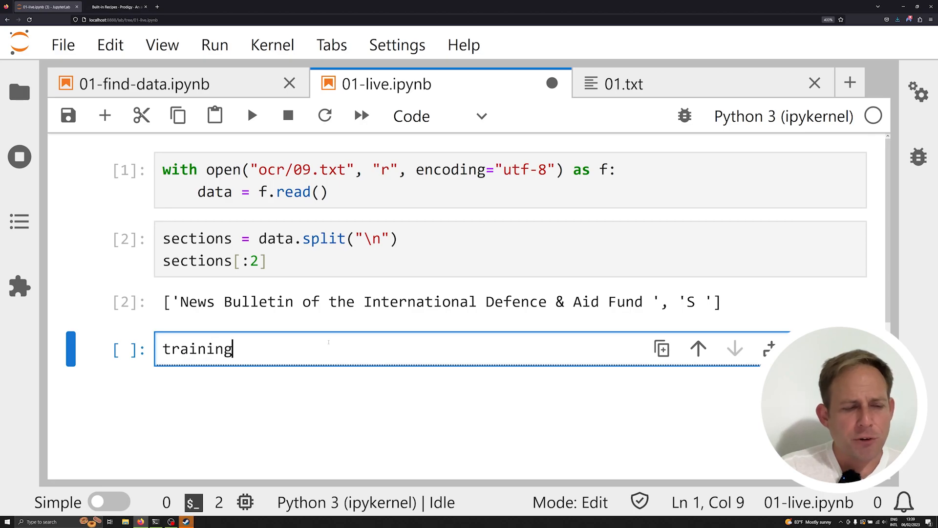
text(_data = [)
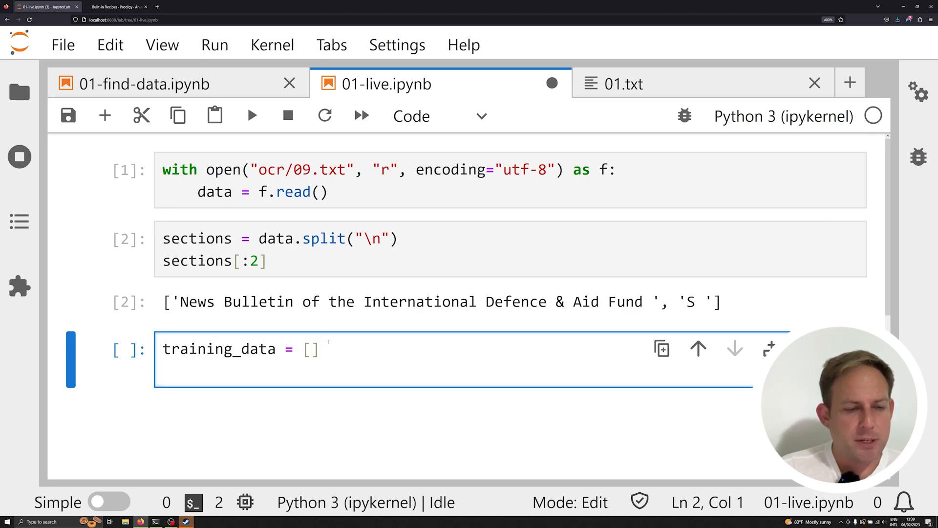
text(for s in sections:)
text(if "()
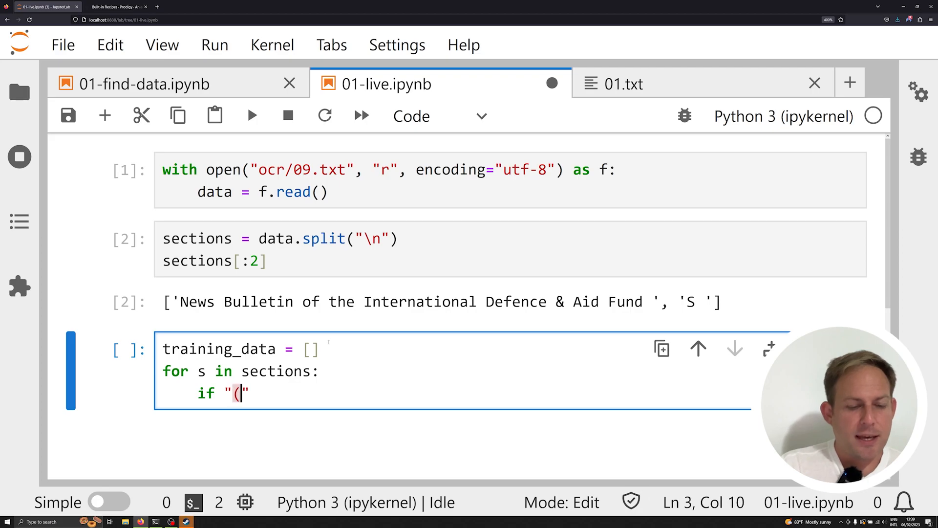
text(" in s:)
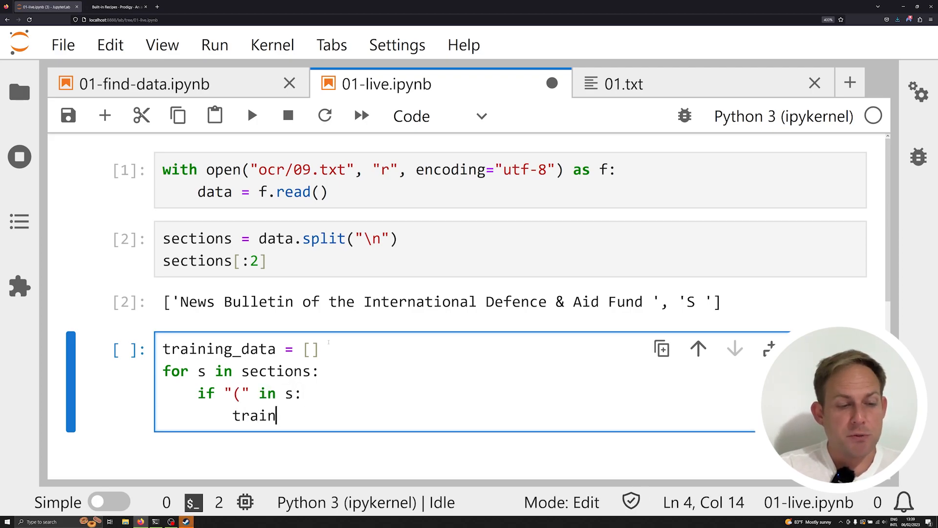
text(ing_data.append({)
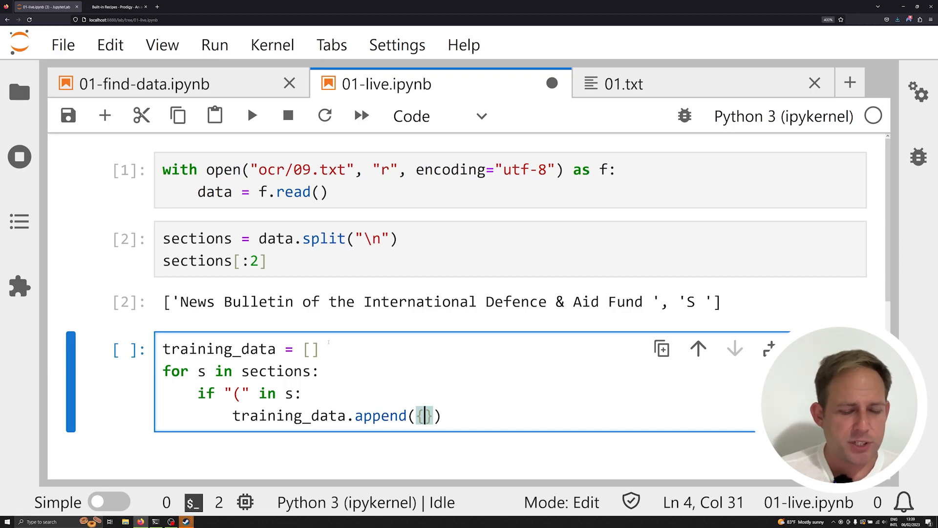
text("text")
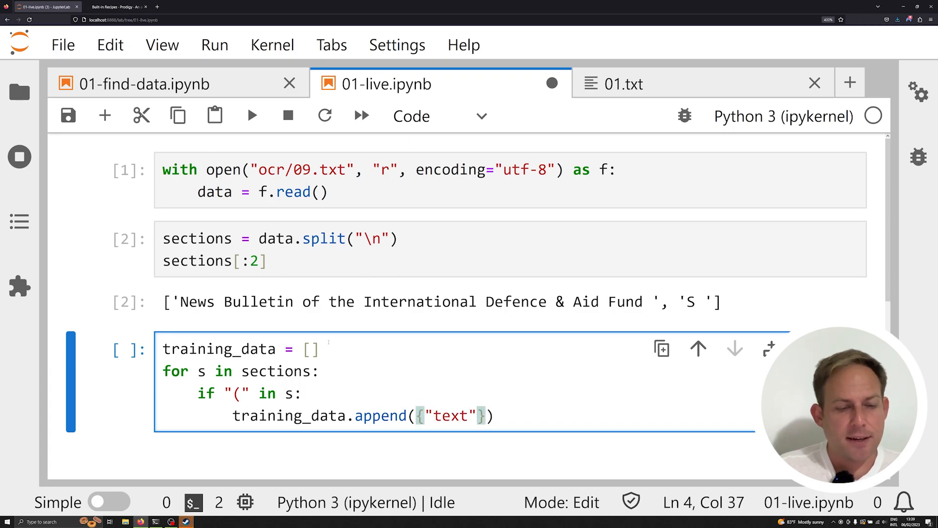
text(:)
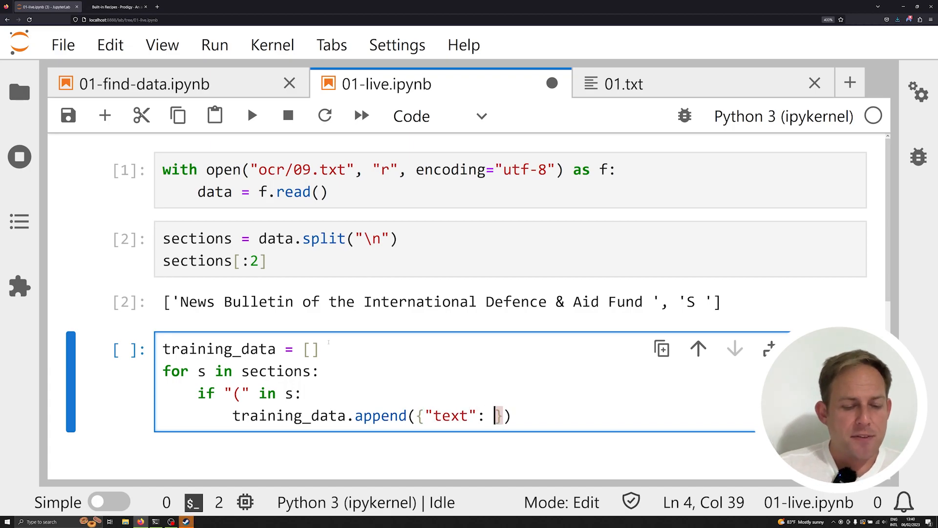
text(s.strip)
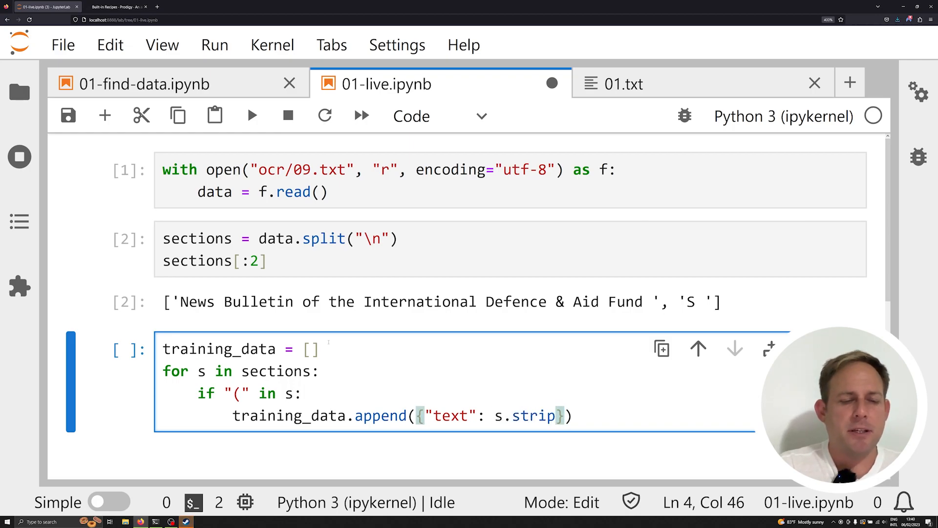
text(())
text(len(tr)
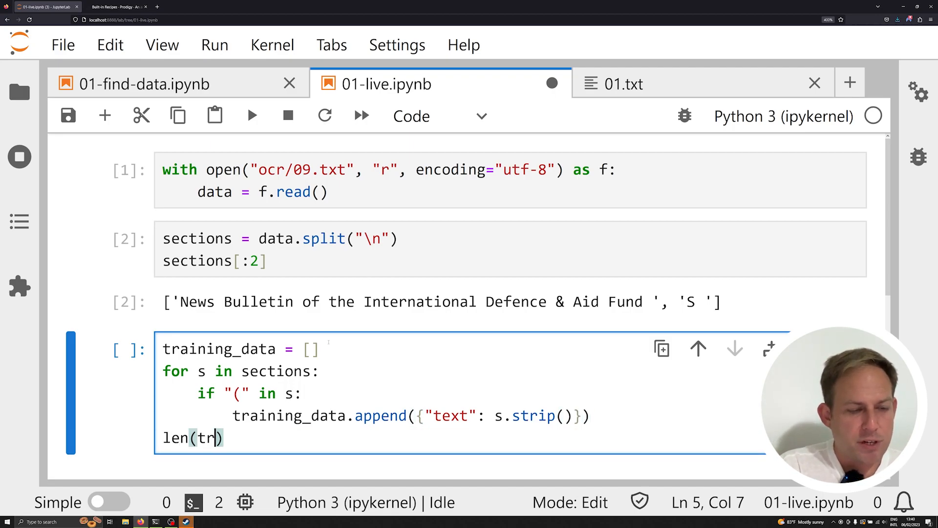
text(aining_data)
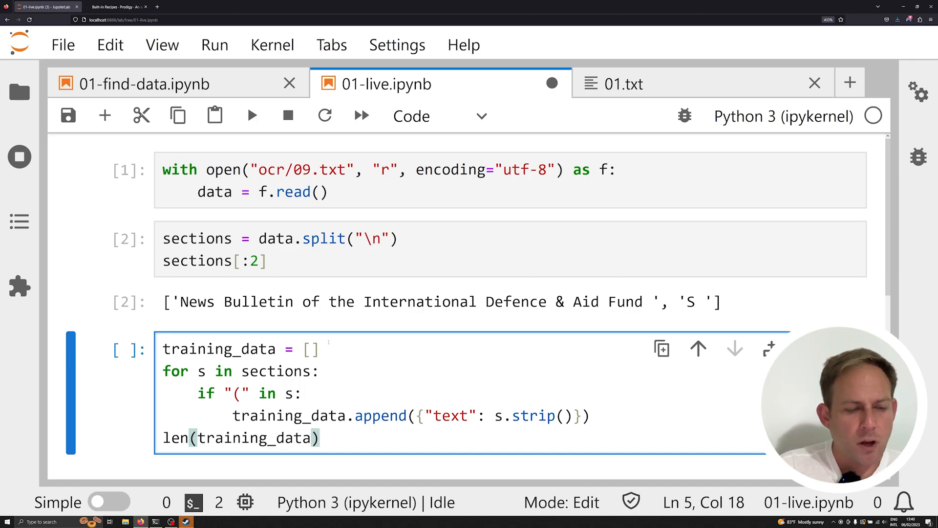
key(shift+enter)
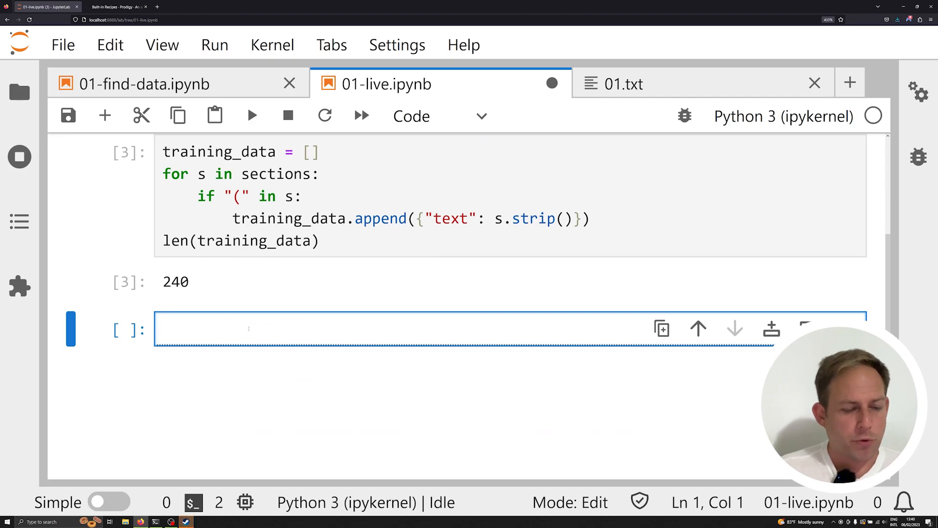
- Display training_data entries such as the Indemnity Bill passage and click into the empty cell
text(training_data[])
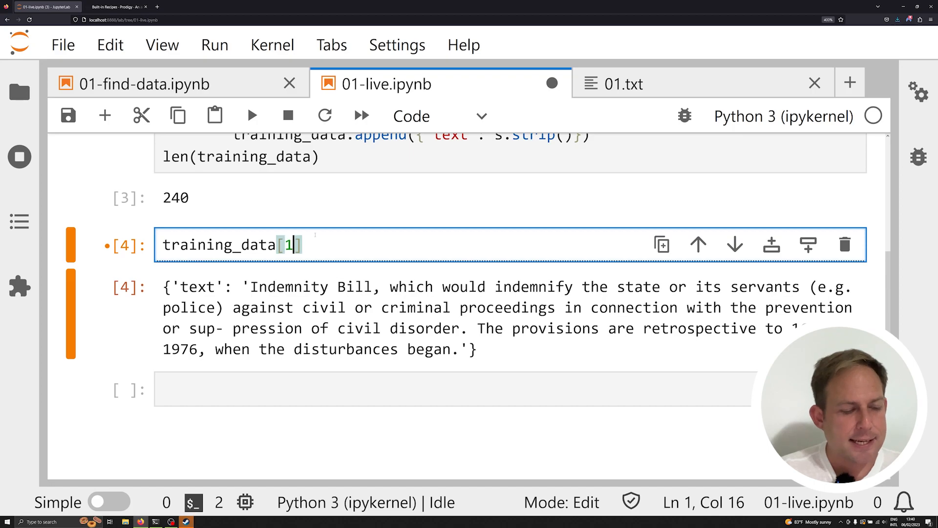
key(shift+enter)
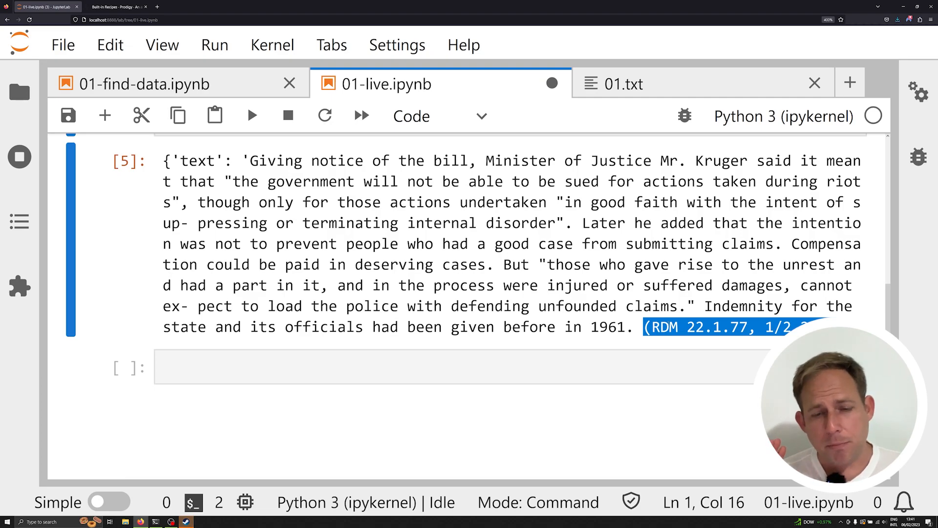
mouse_move(607, 414)
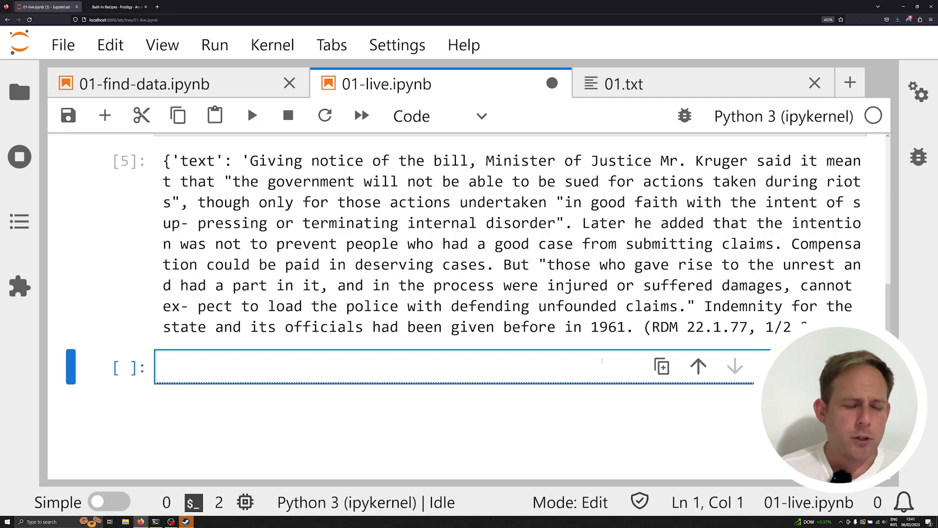
click(359, 367)
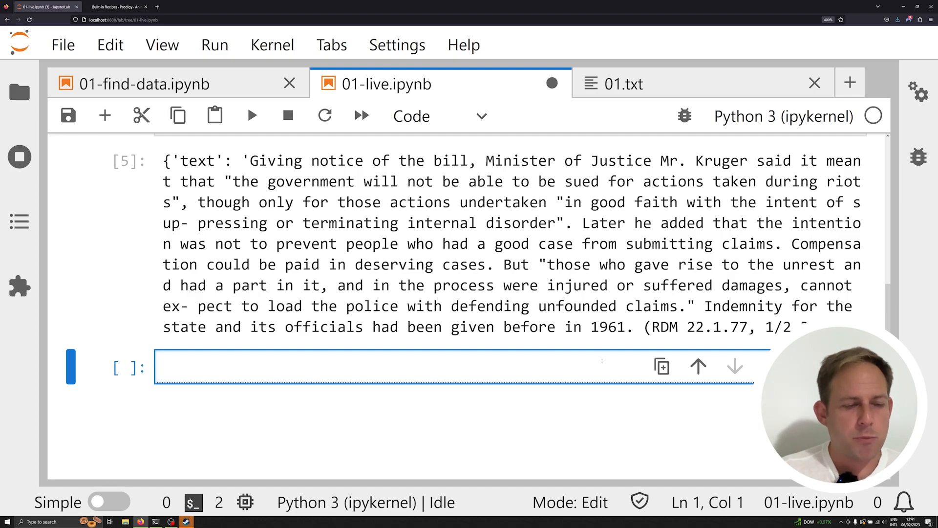
- Import srsly in a new cell
text(im)
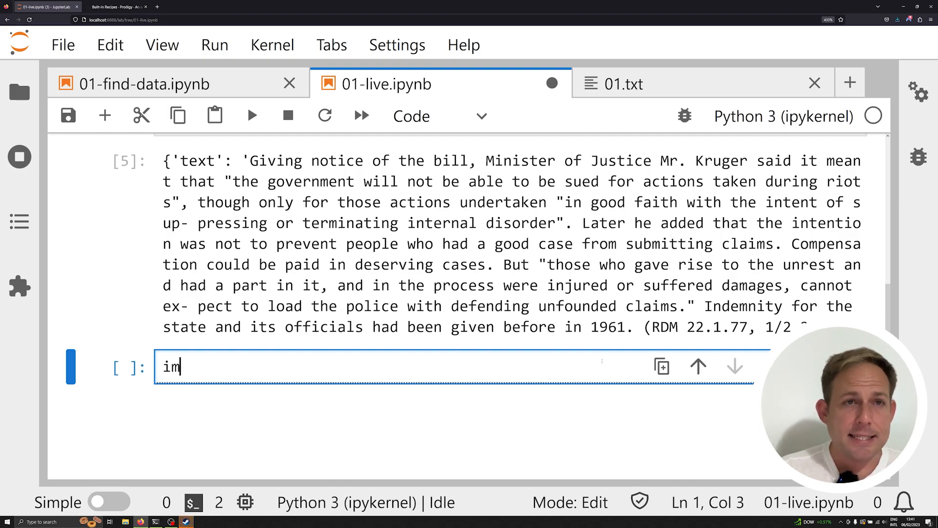
text(port srsl)
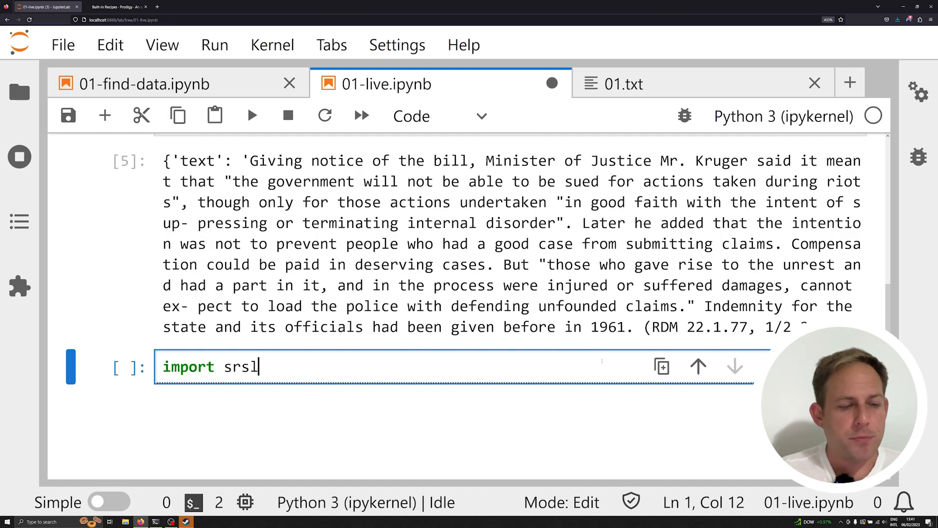
text(y)
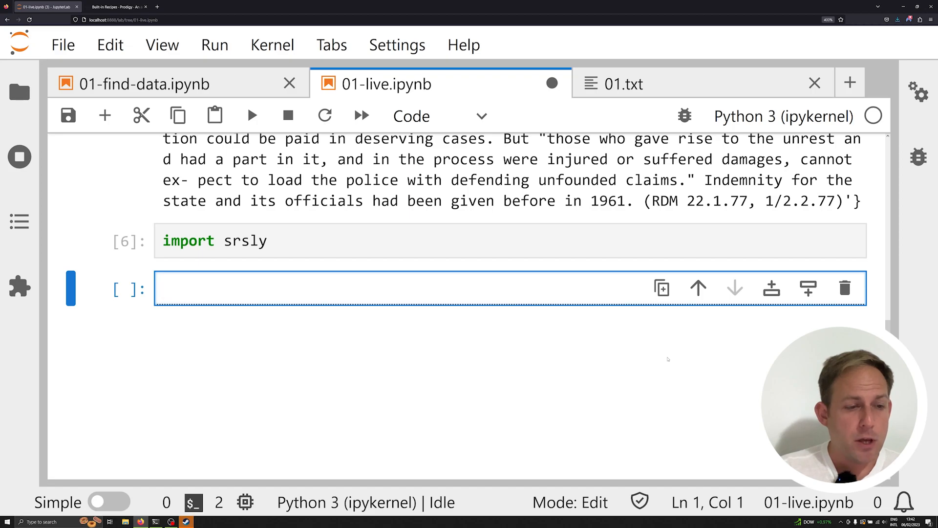
- Run srsly.write_jsonl(training_data, "data/focus_input.jsonl"), which raises a TypeError
text(srs)
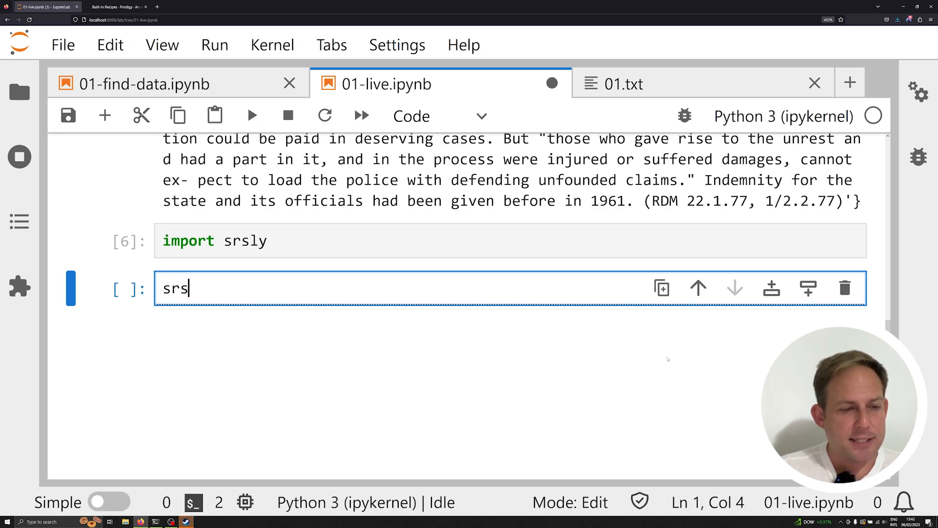
text(ly.write_)
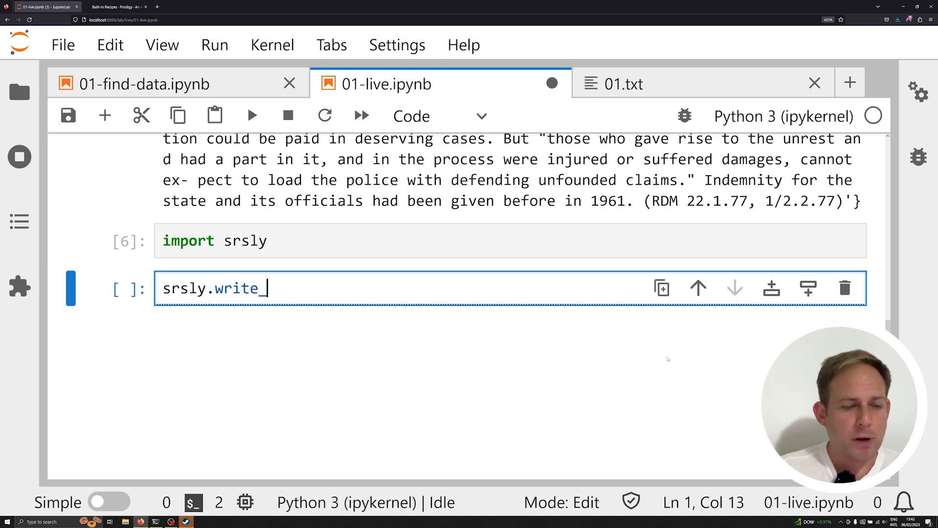
text(jsonl())
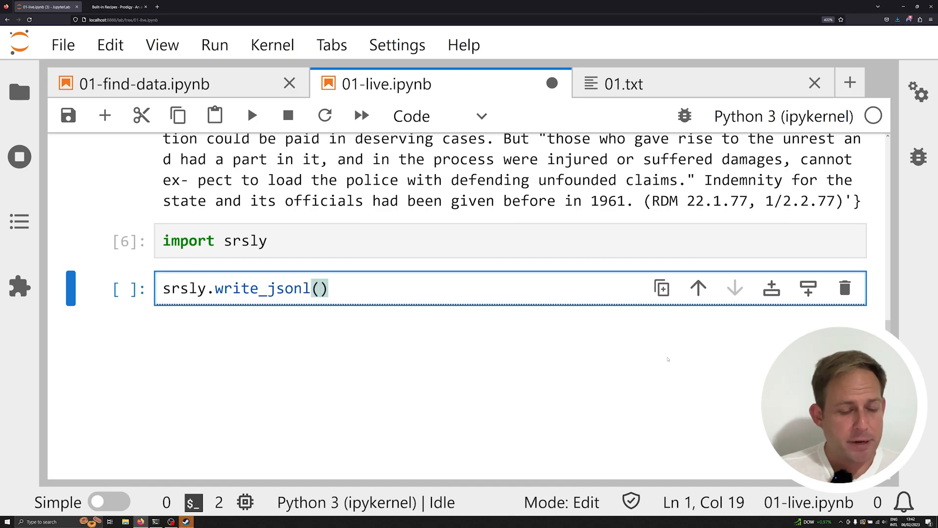
text(data,)
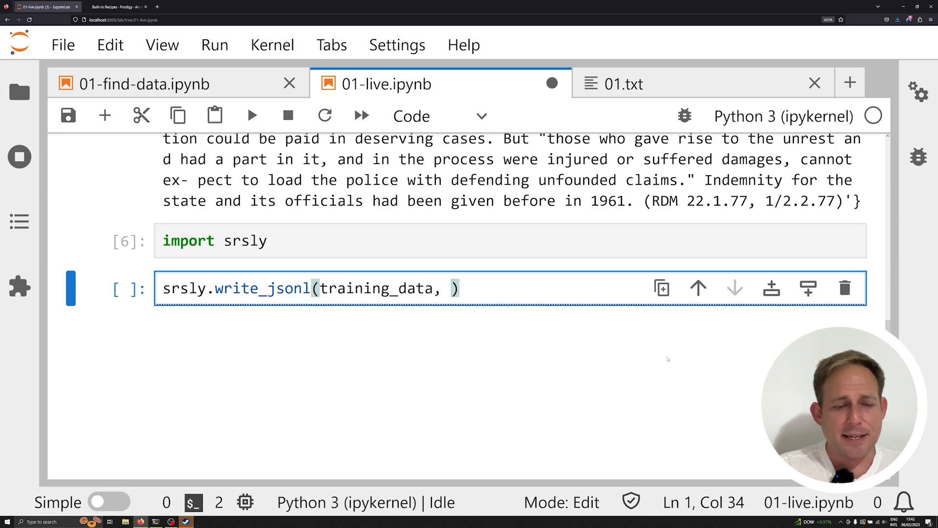
text("data/)
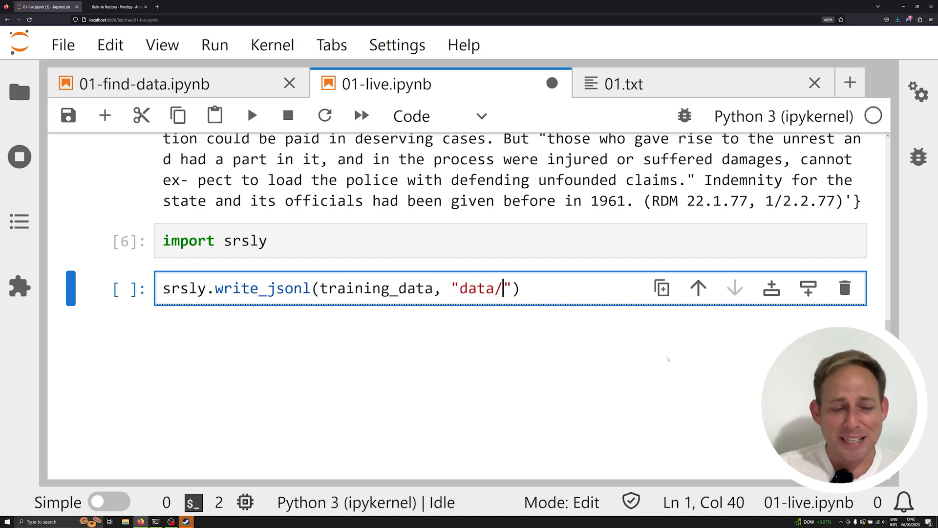
text(focus)
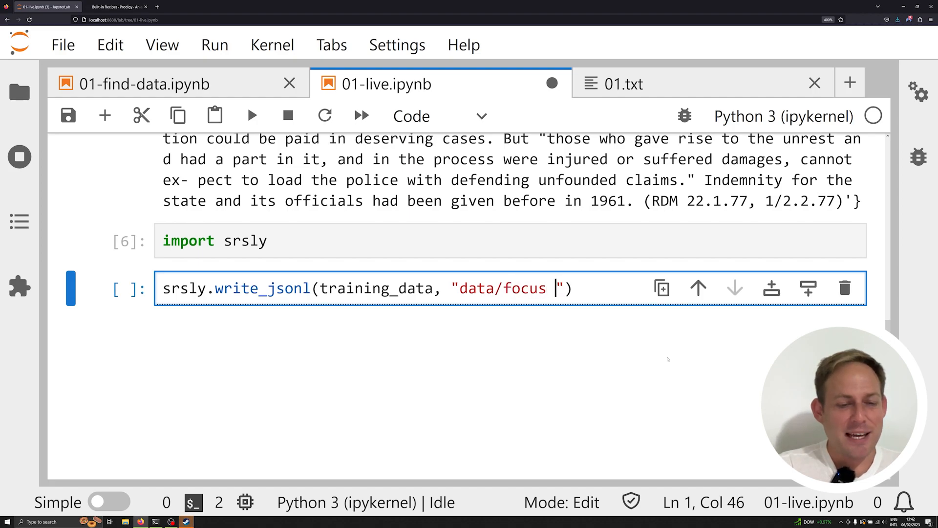
text(_inpu)
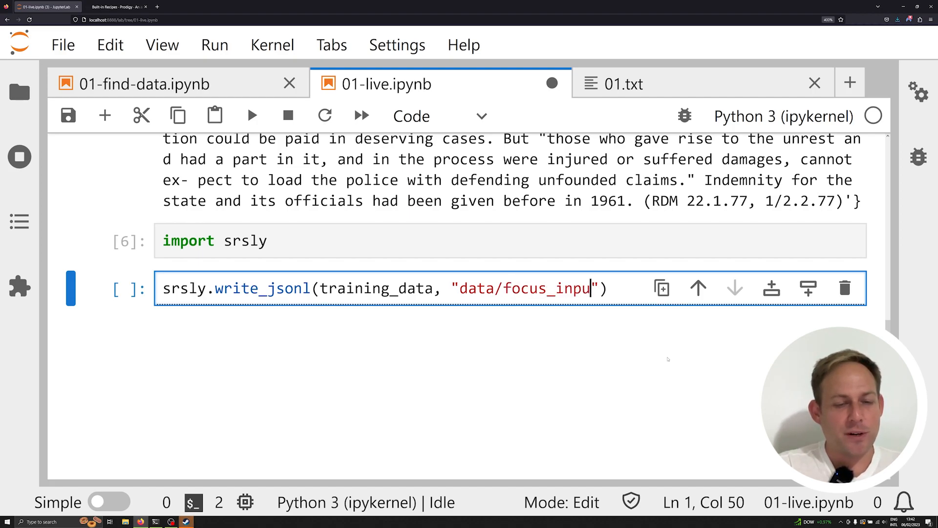
text(.jsonl)
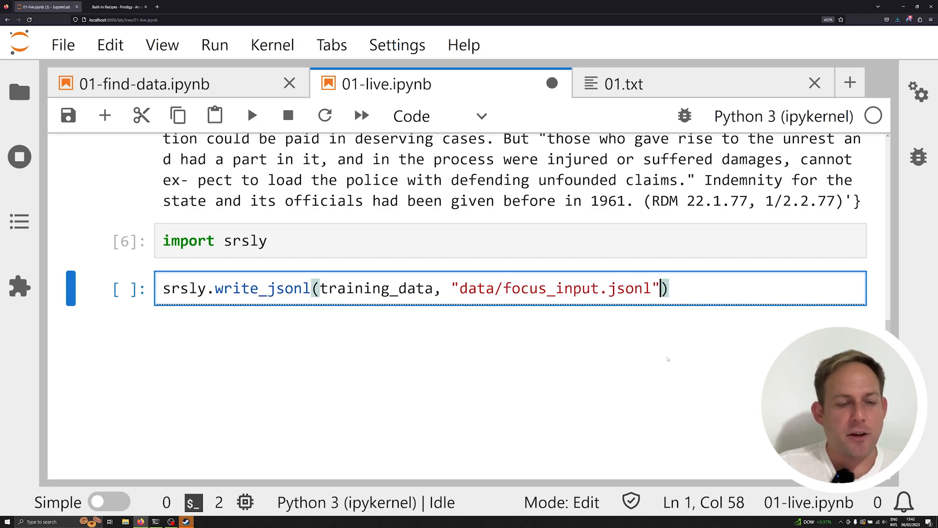
key(shift+enter)
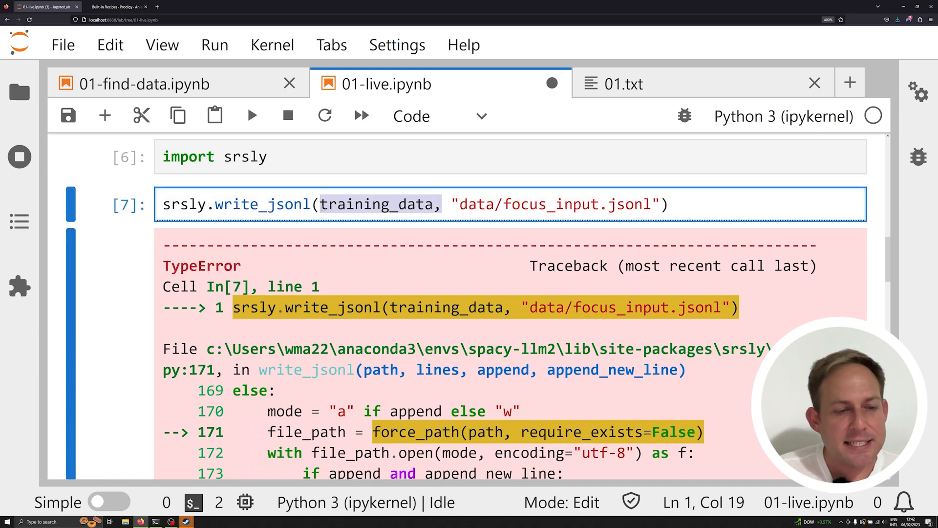
- Move training_data after the "data/focus_input.jsonl" path in the write_jsonl call
key(Delete)
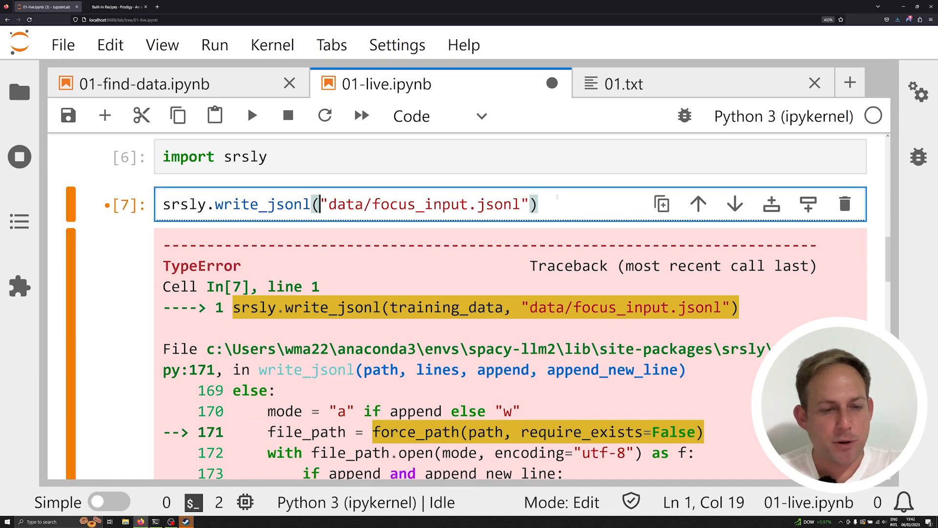
text(,)
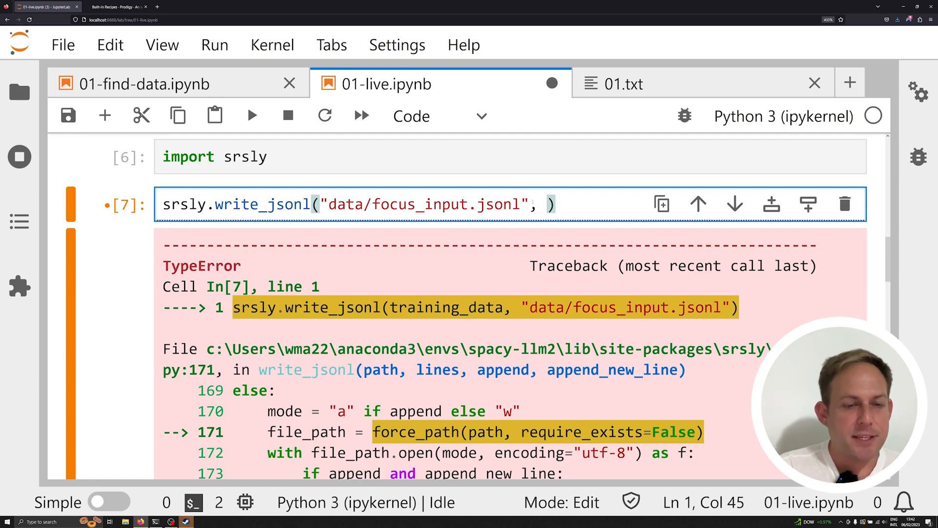
text(t)
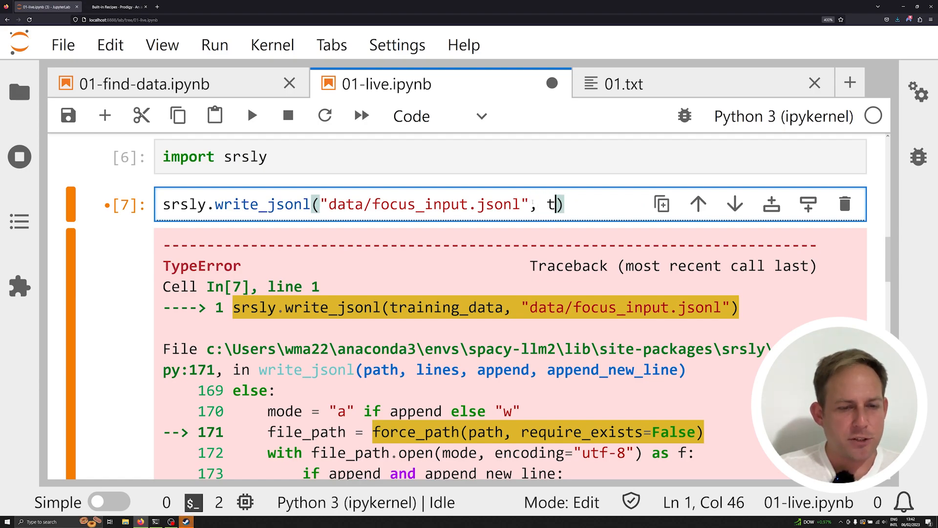
text(raining_data)
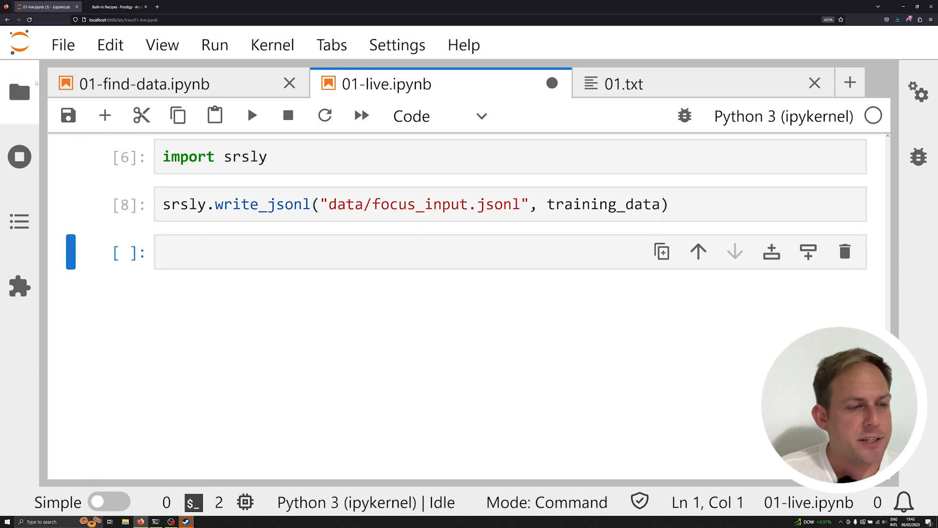
- Open data/focus_input.jsonl full-width and review its one-JSON-record-per-line entries
click(19, 91)
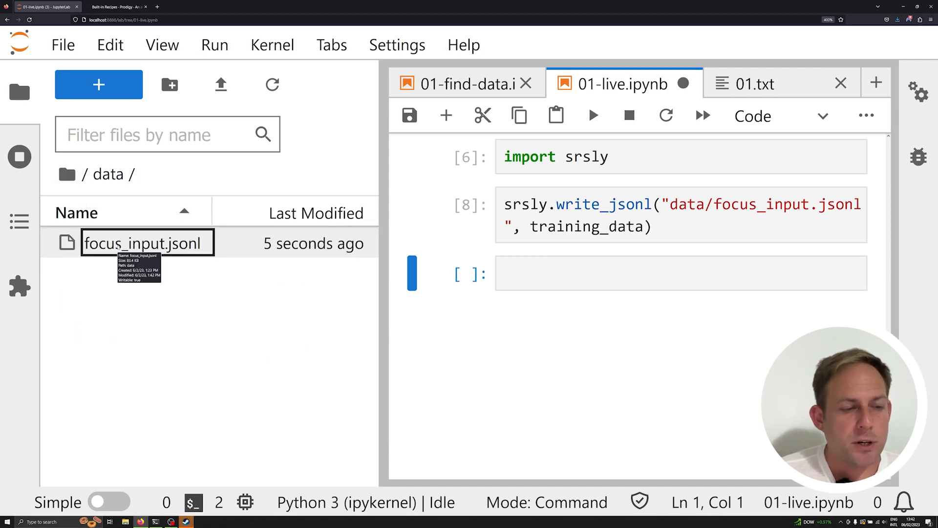
double_click(143, 243)
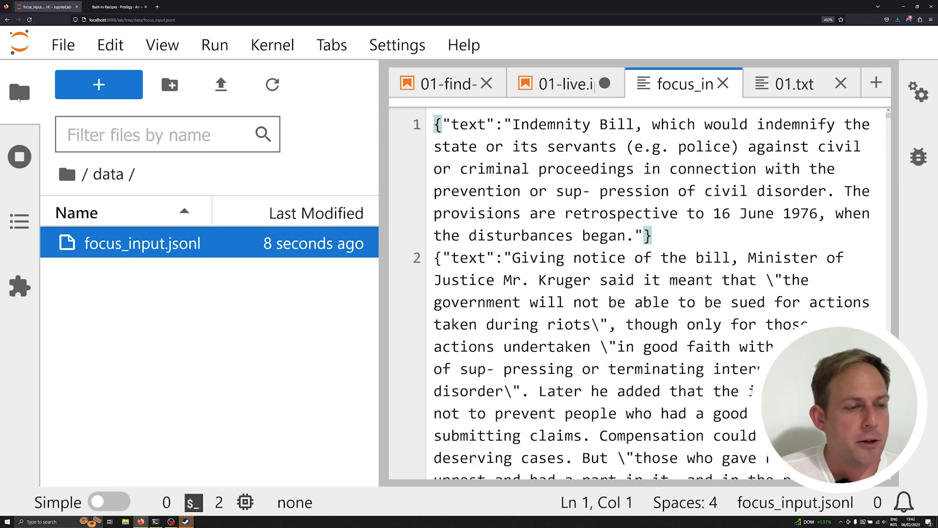
click(19, 92)
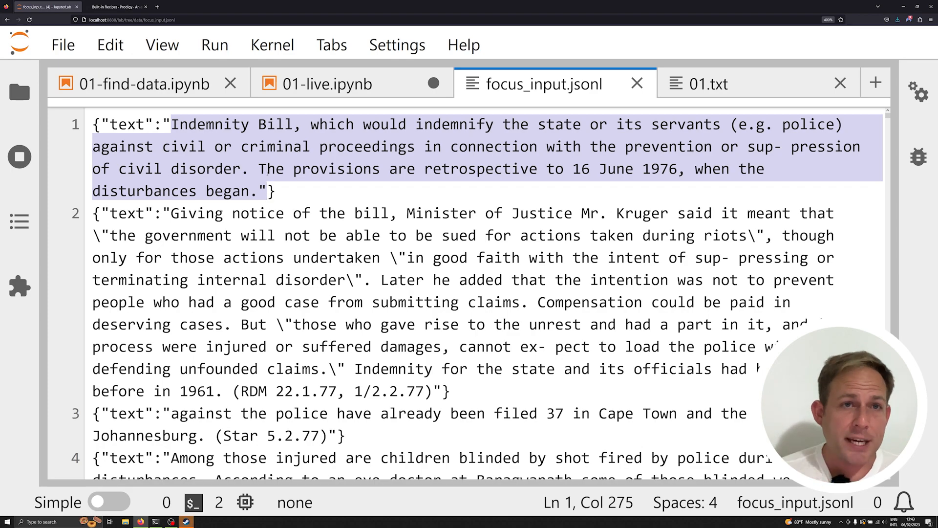
click(267, 190)
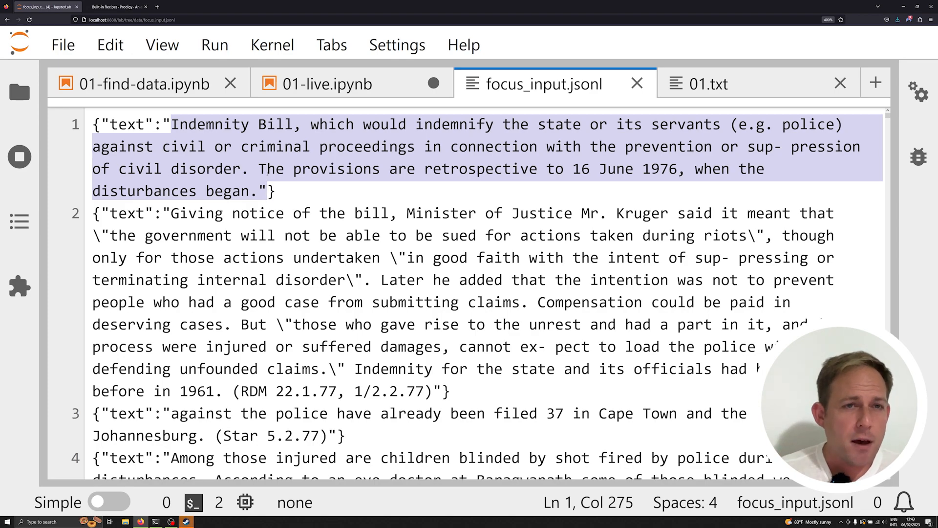
click(266, 191)
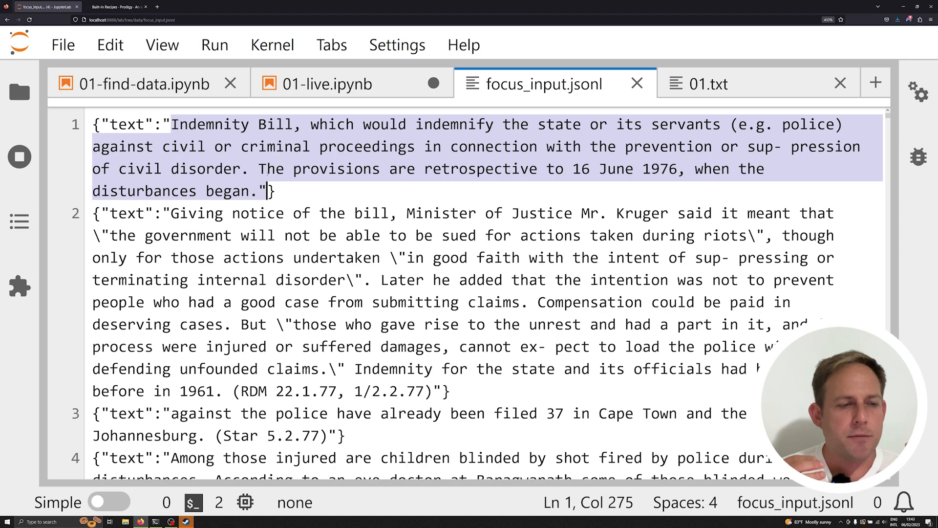